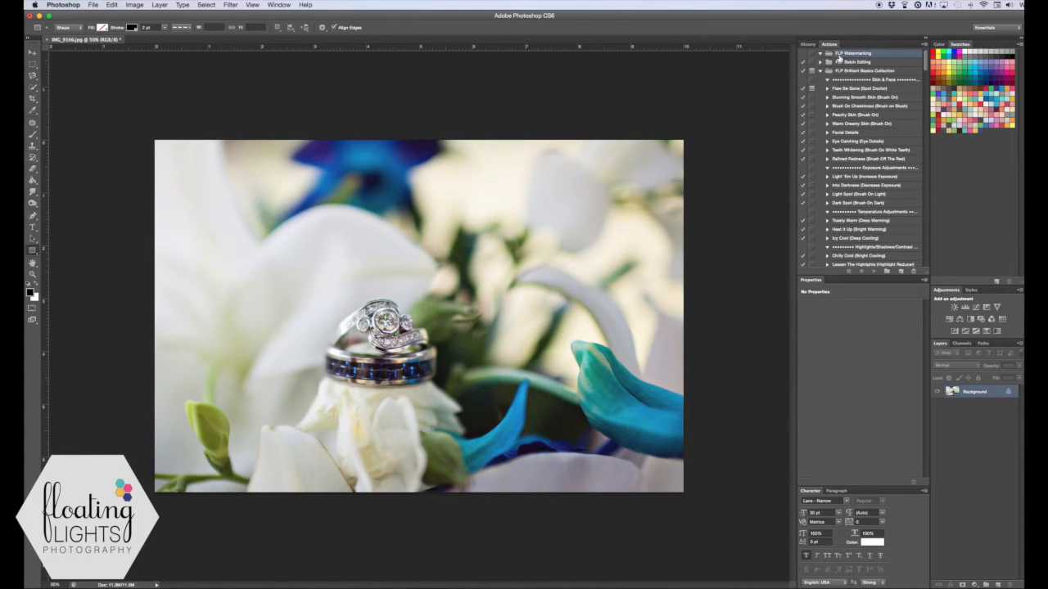
Begin a new action set named 'WAter' from the Actions menu, then cancel it
left_click(922, 44)
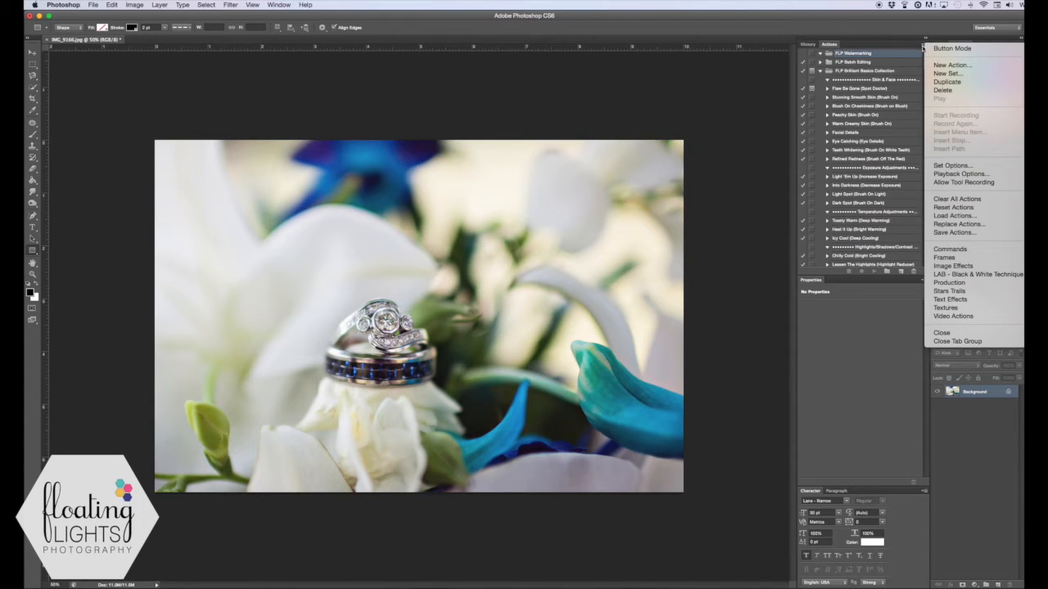
mouse_move(948, 73)
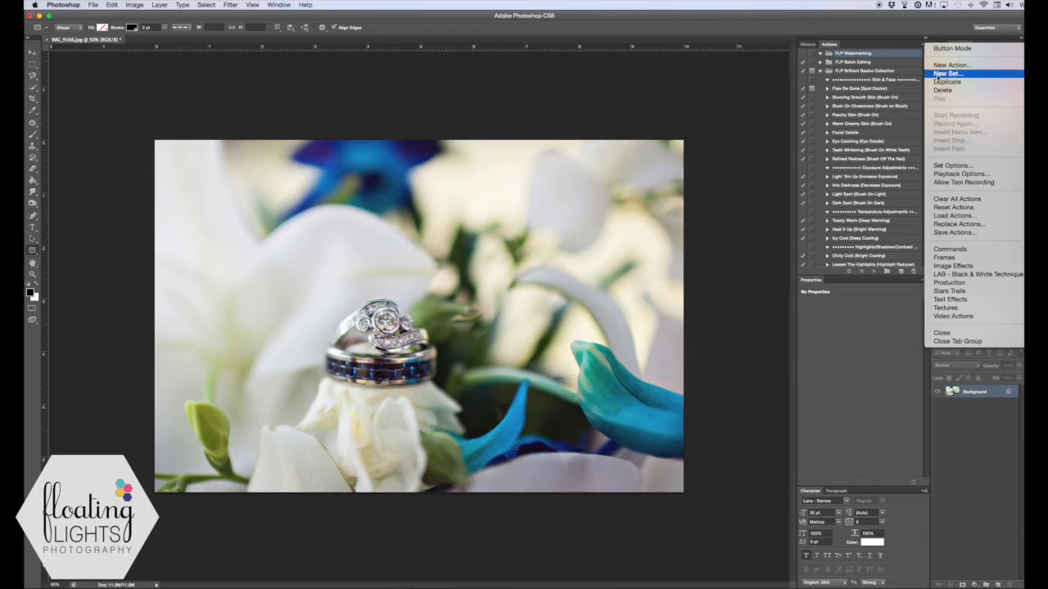
left_click(947, 74)
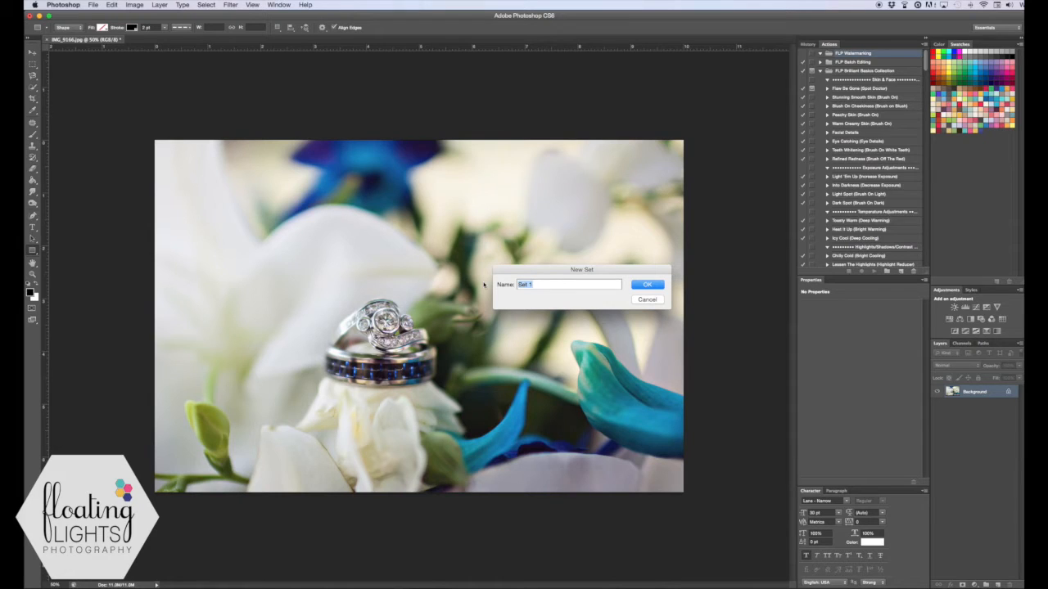
type("WAtermakring")
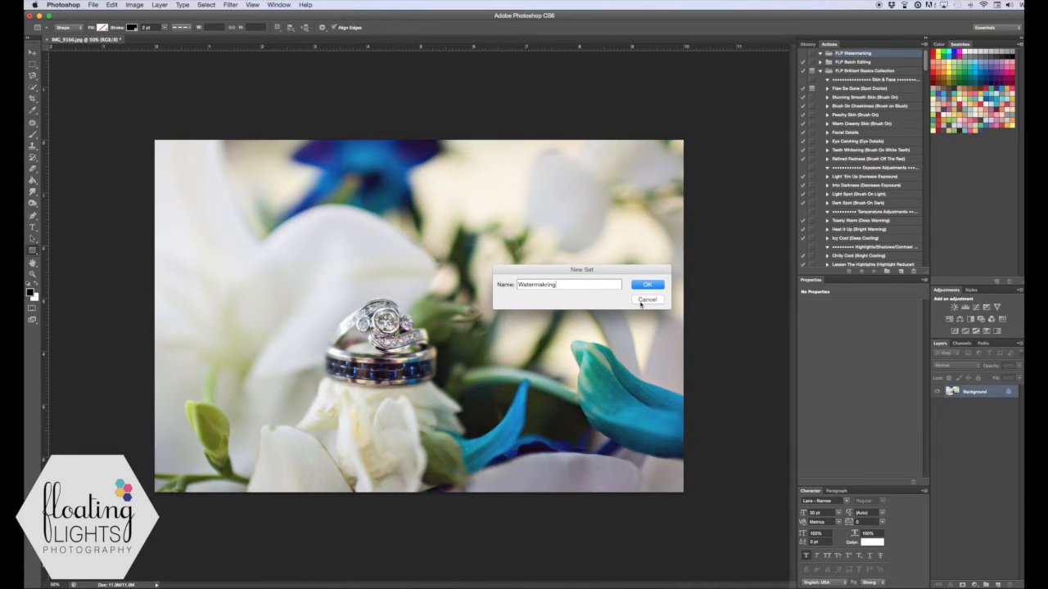
left_click(646, 284)
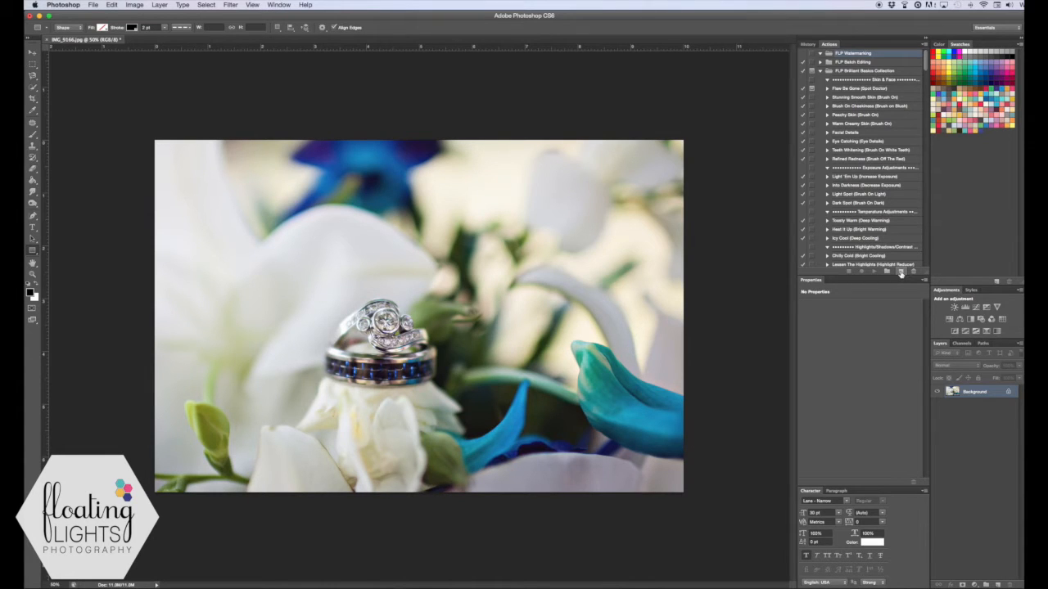
Create the 'FLP Dark Logo' action in FLP Watermarking and start recording
left_click(899, 271)
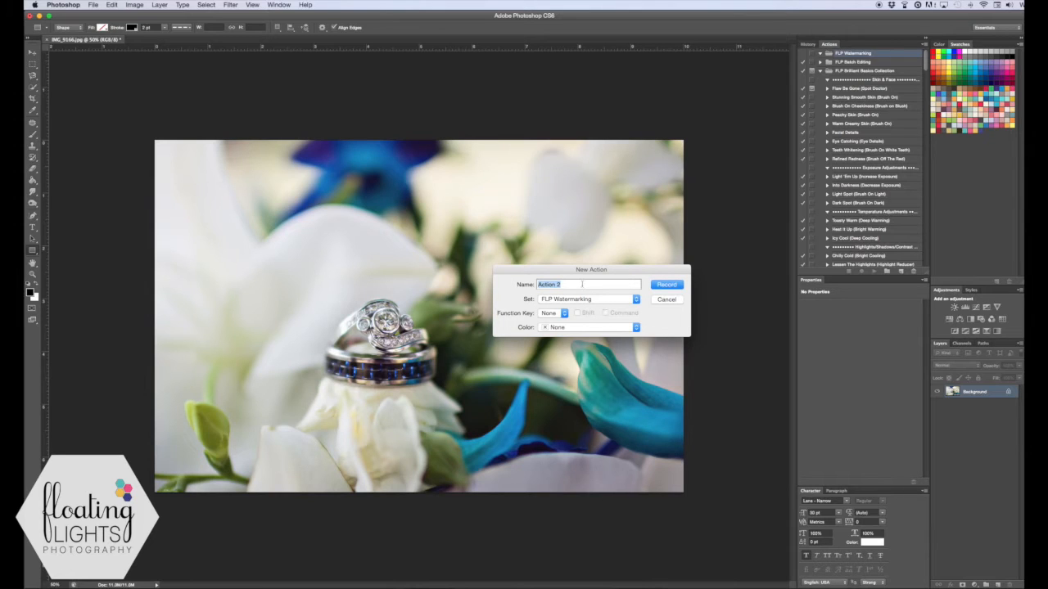
type("FLP Dark Logo")
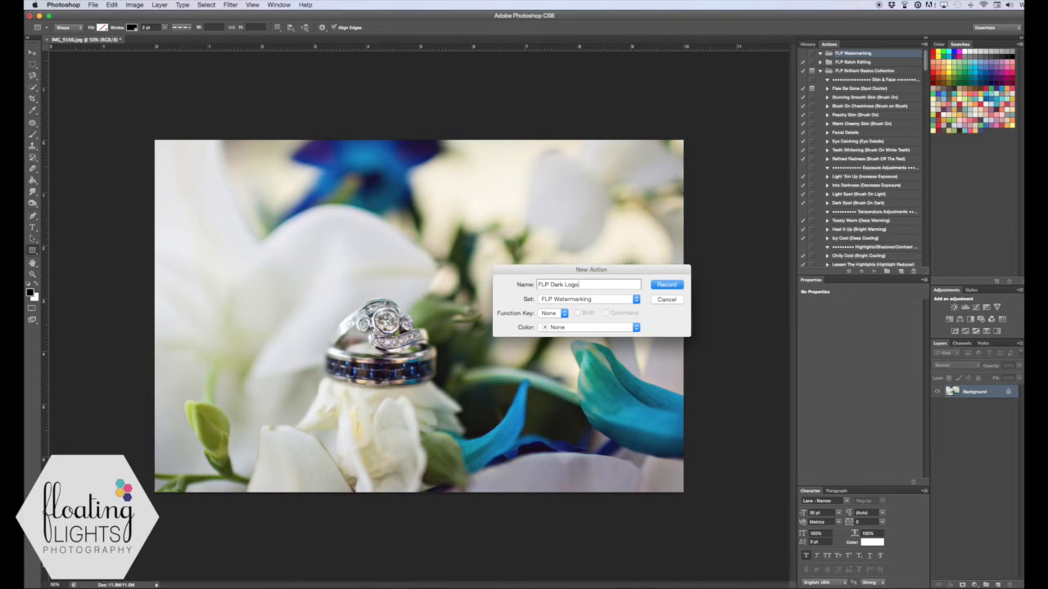
left_click(666, 284)
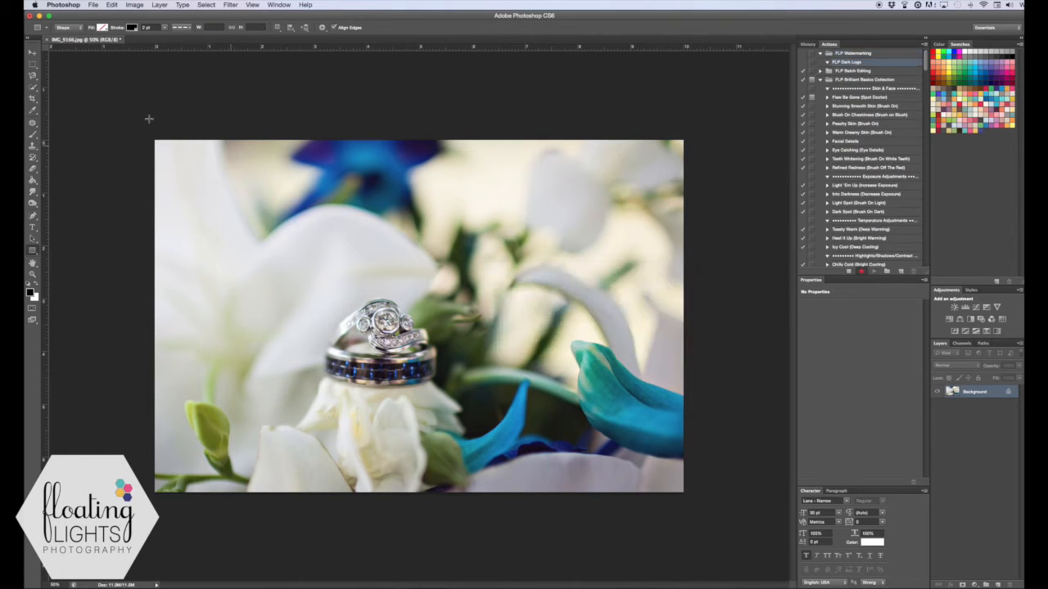
Place the dark FLP Logo Photography file onto the ring photo with File > Place
left_click(94, 5)
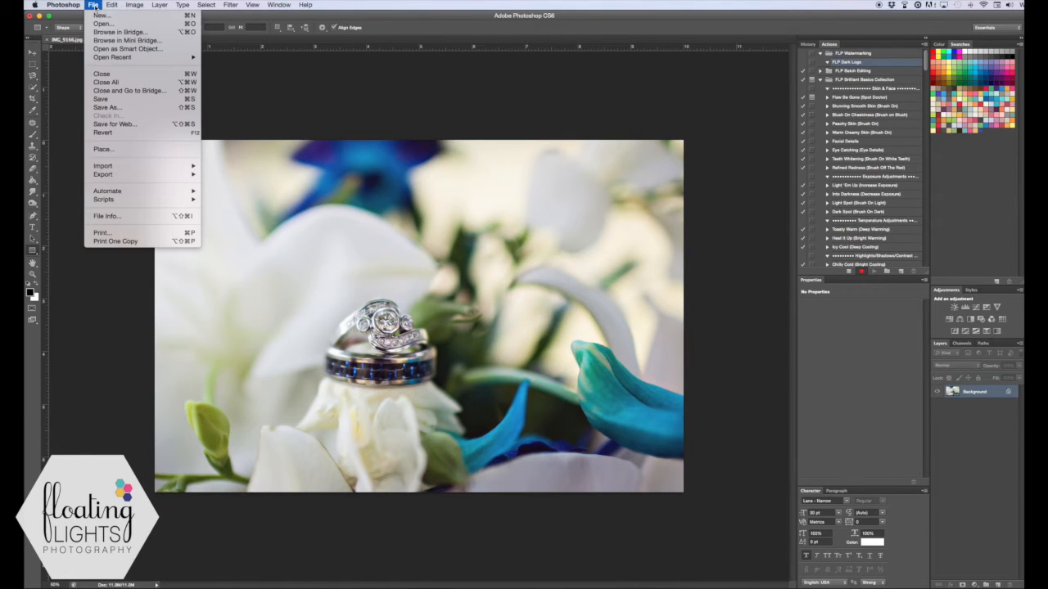
mouse_move(103, 149)
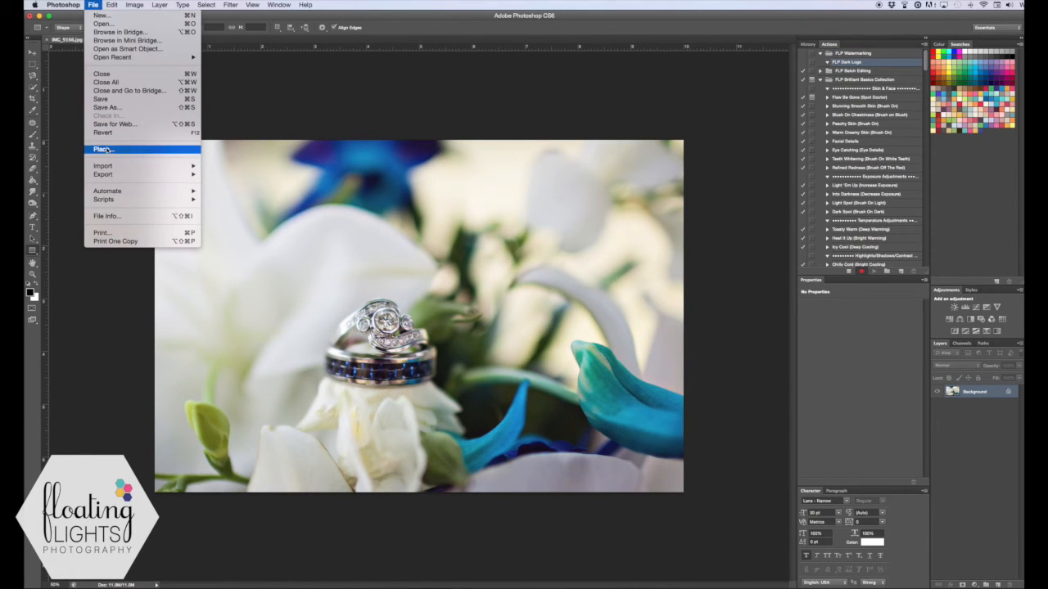
left_click(103, 149)
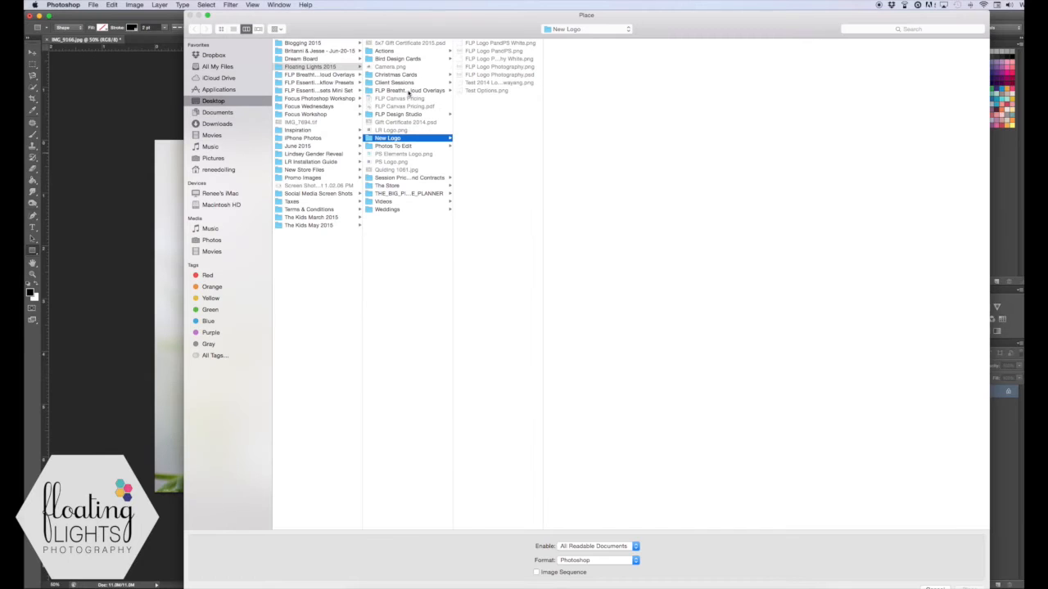
mouse_move(522, 78)
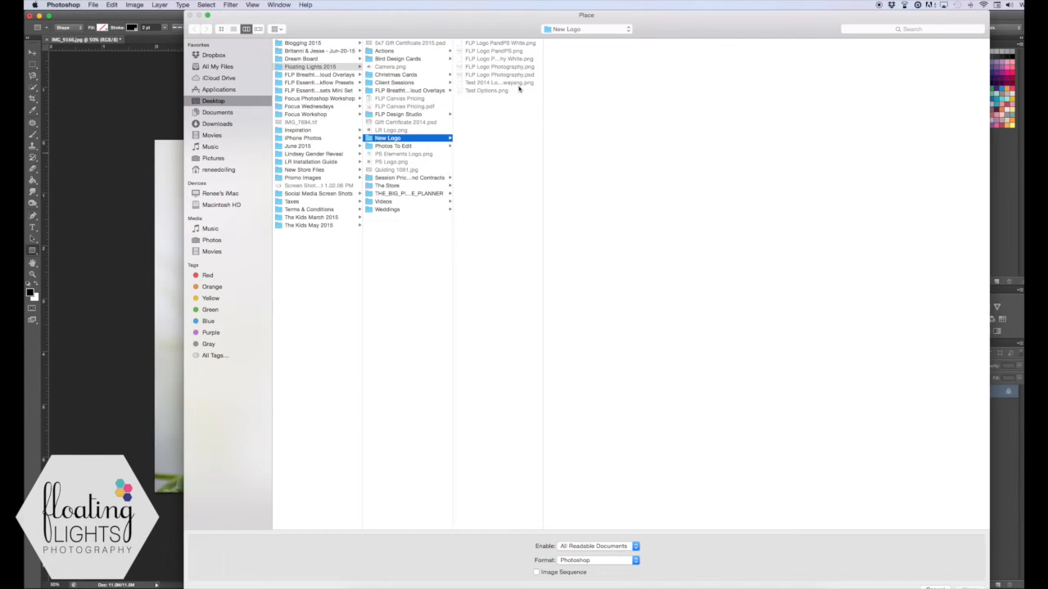
left_click(499, 66)
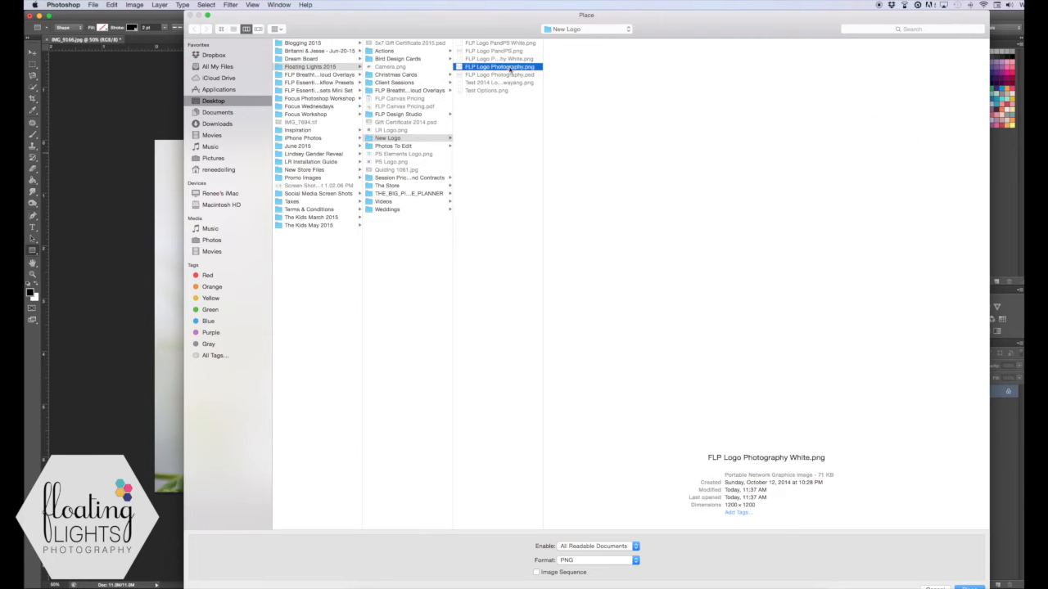
left_click(498, 67)
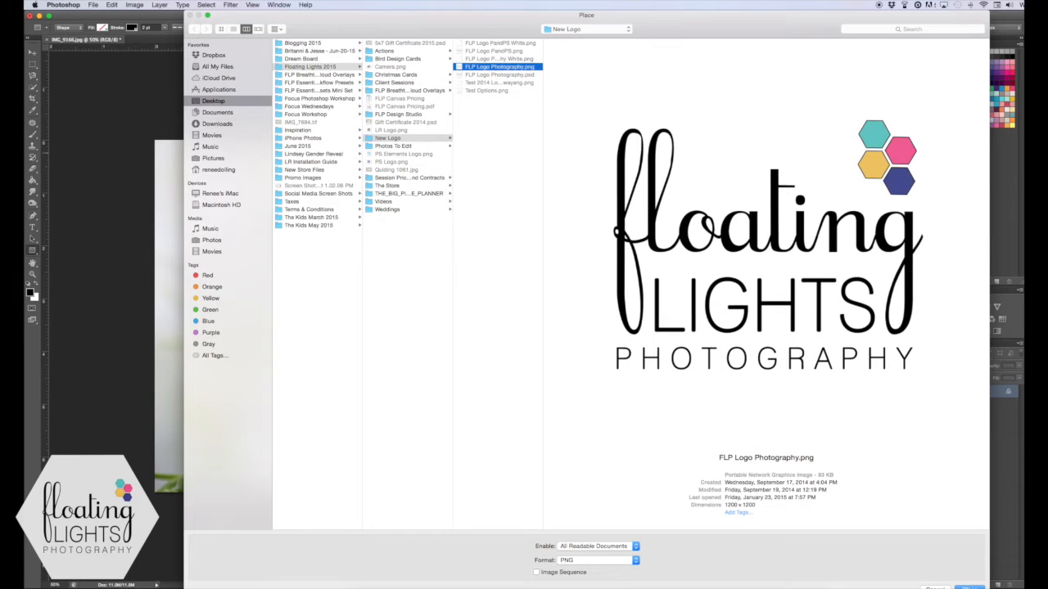
left_click(961, 587)
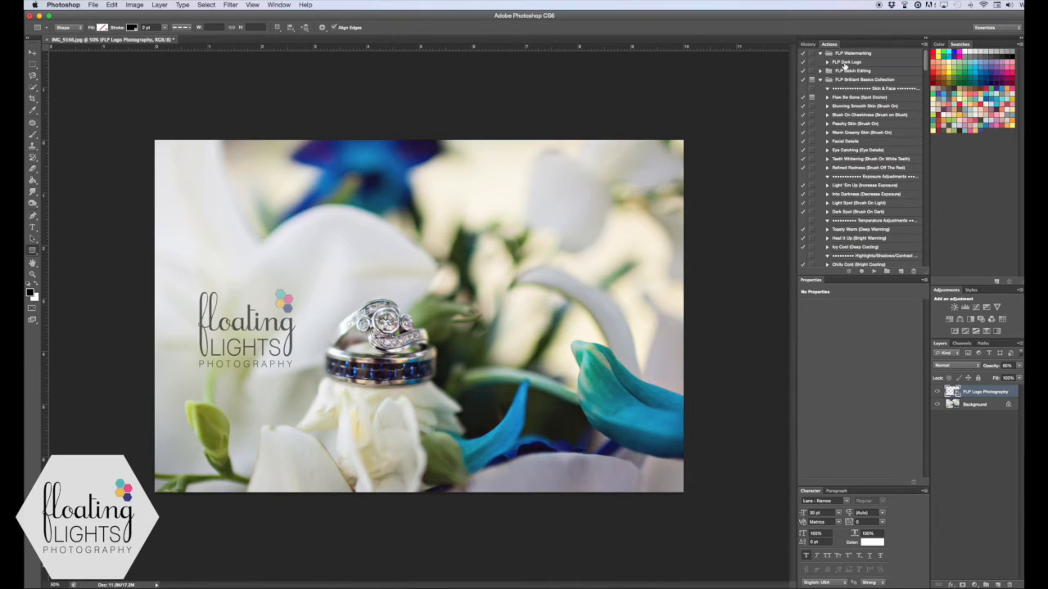
Stop recording FLP Dark Logo, then drag the logo around the photo to test positions
left_click(847, 61)
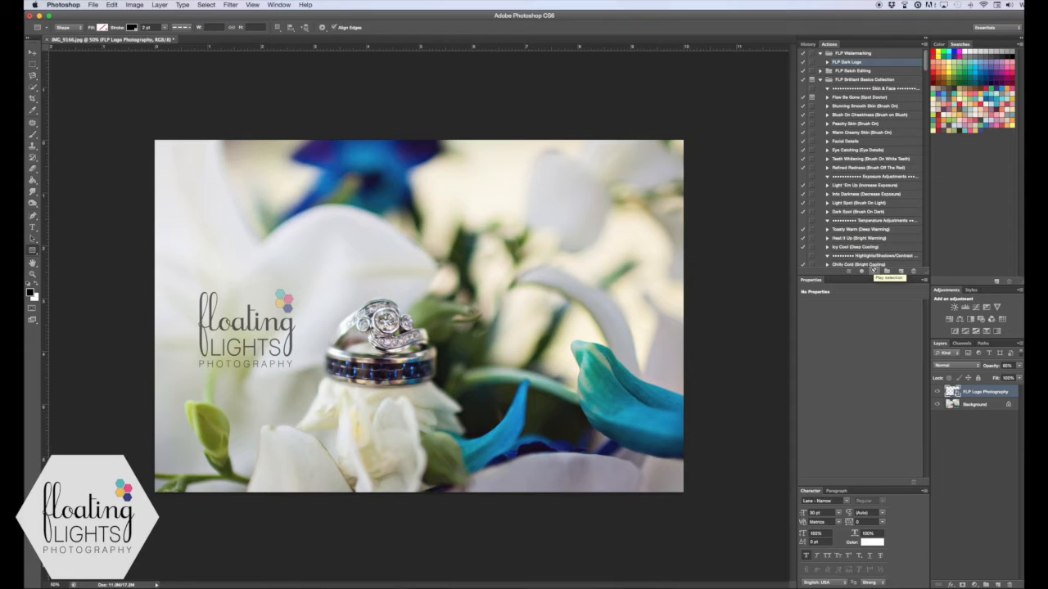
mouse_move(777, 382)
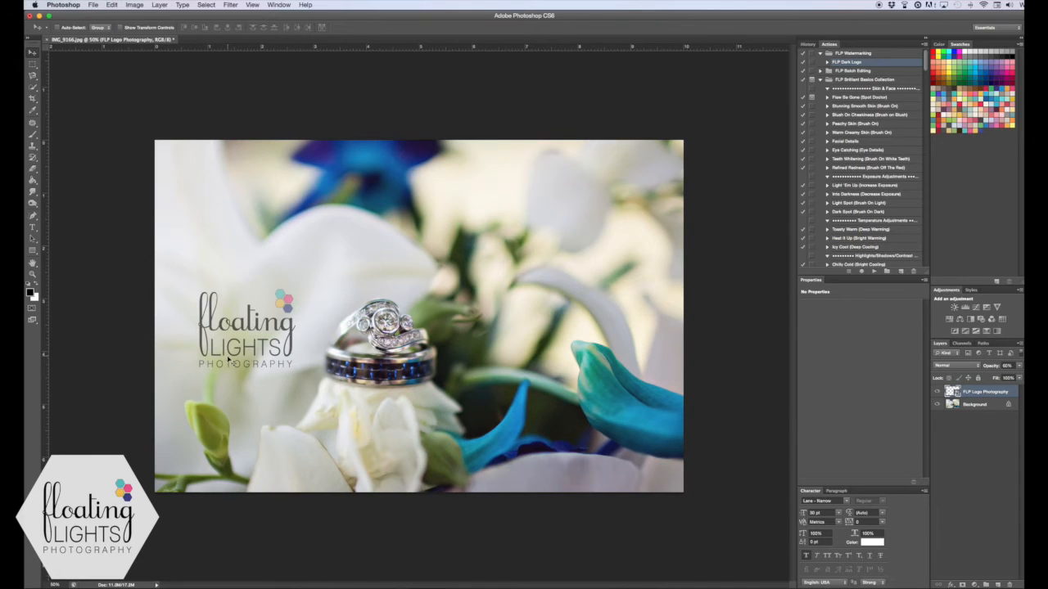
left_click_drag(245, 328, 573, 426)
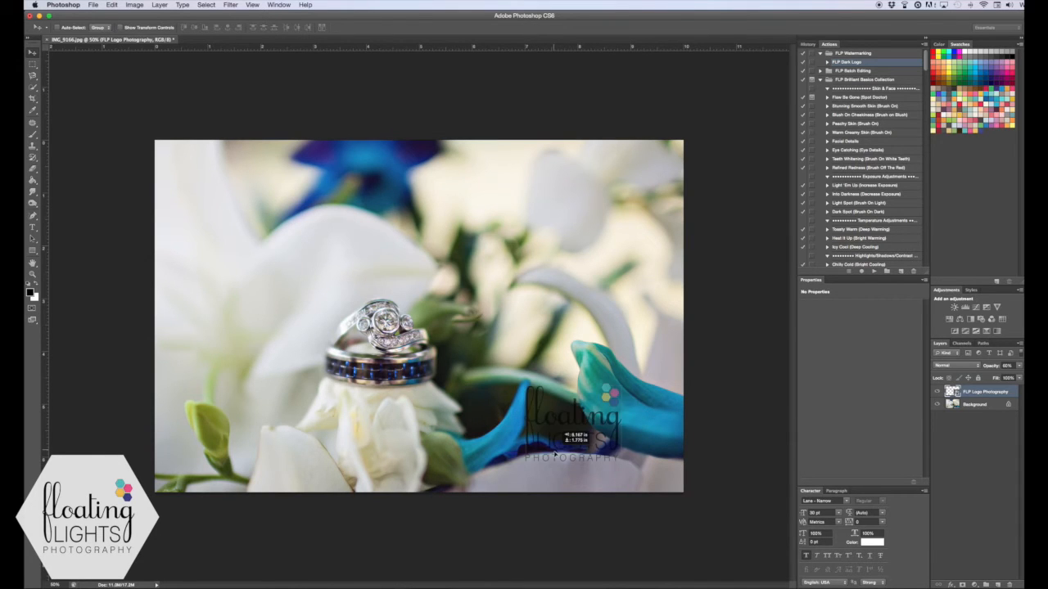
left_click_drag(565, 430, 528, 348)
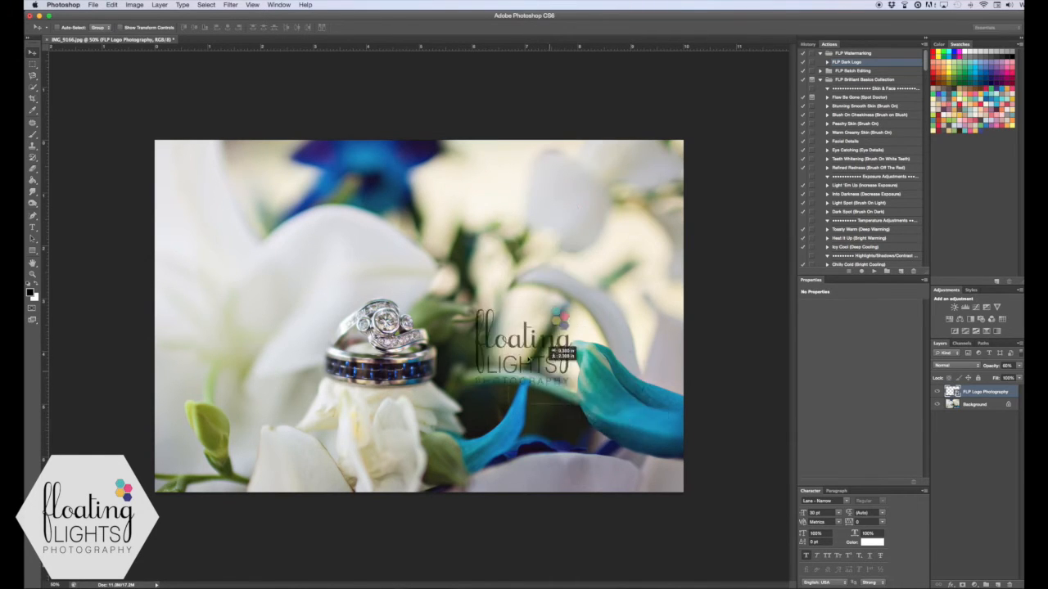
left_click_drag(528, 340, 315, 291)
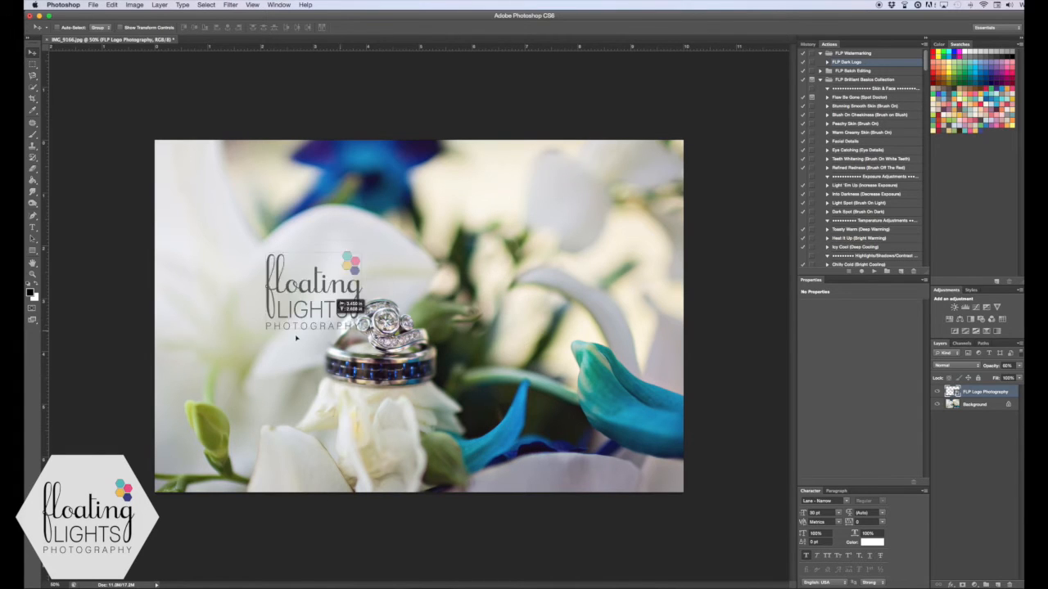
left_click_drag(313, 292, 245, 336)
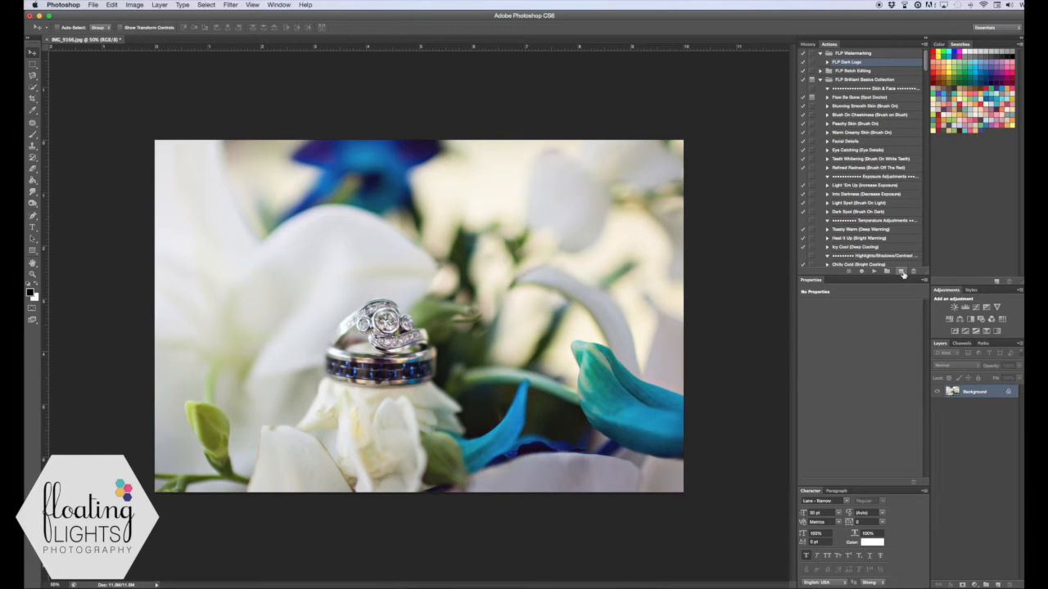
Create the 'FLP Light Logo' action, start recording, and choose File > Place
left_click(900, 272)
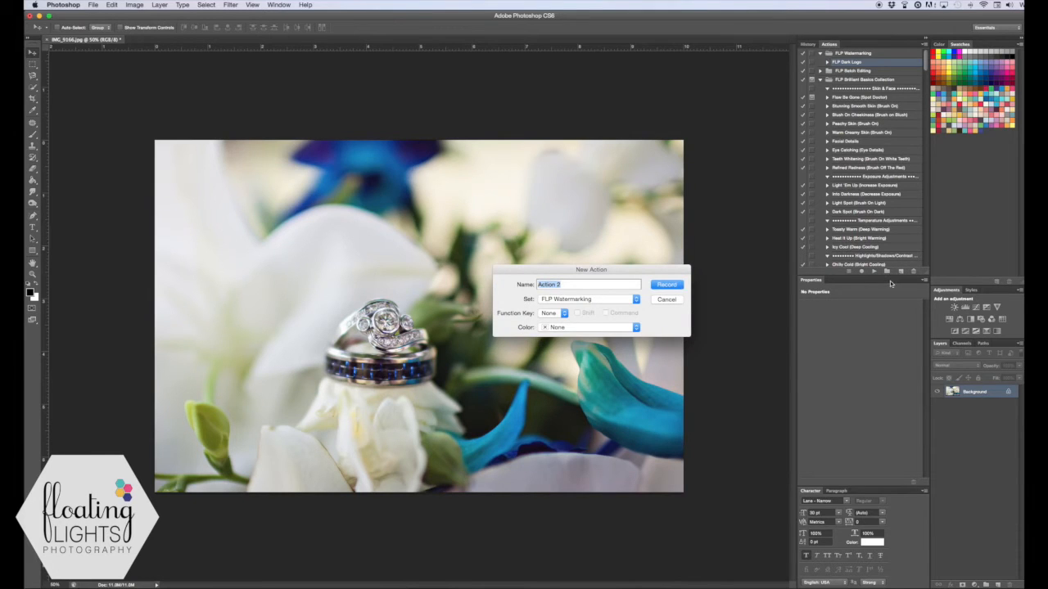
type("FLP Light Logo")
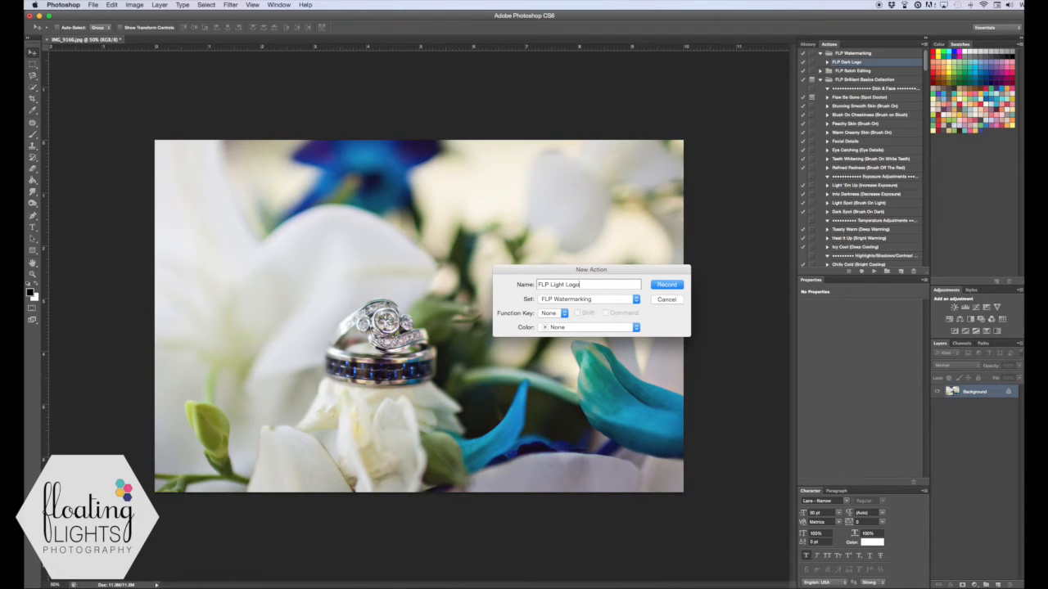
left_click(665, 284)
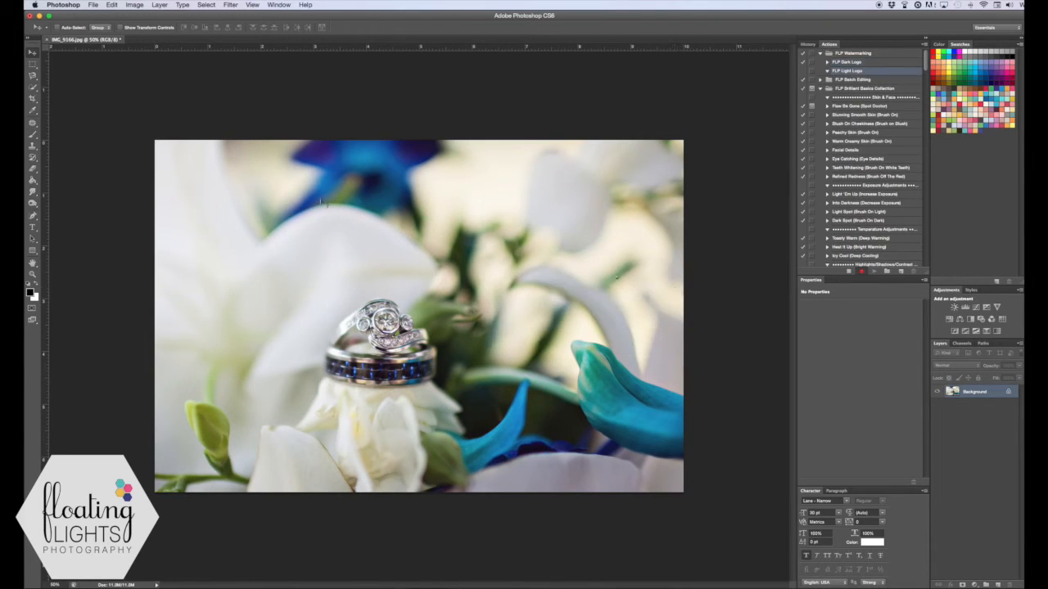
left_click(93, 5)
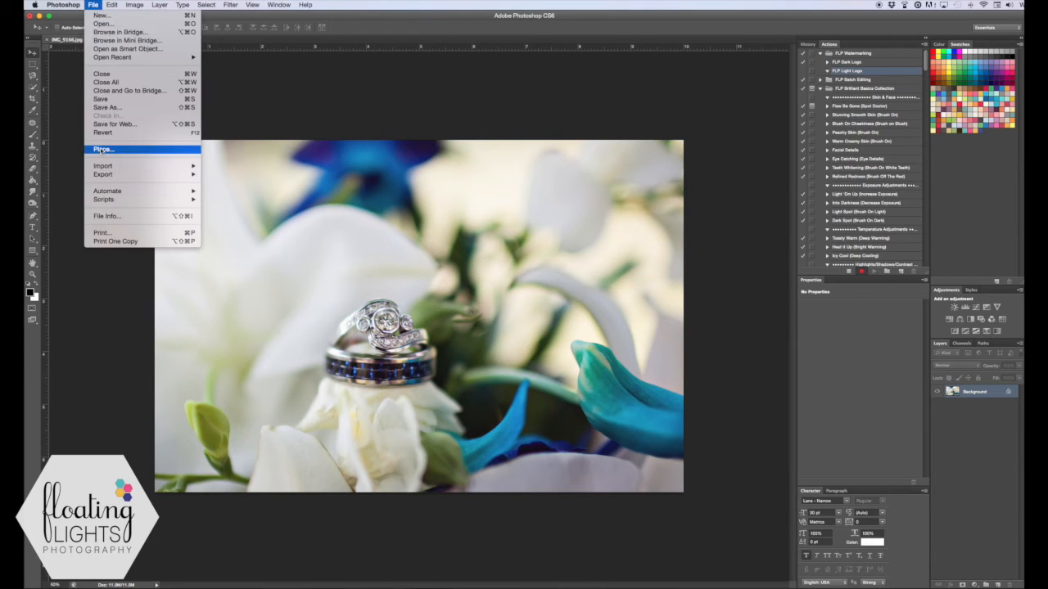
left_click(102, 149)
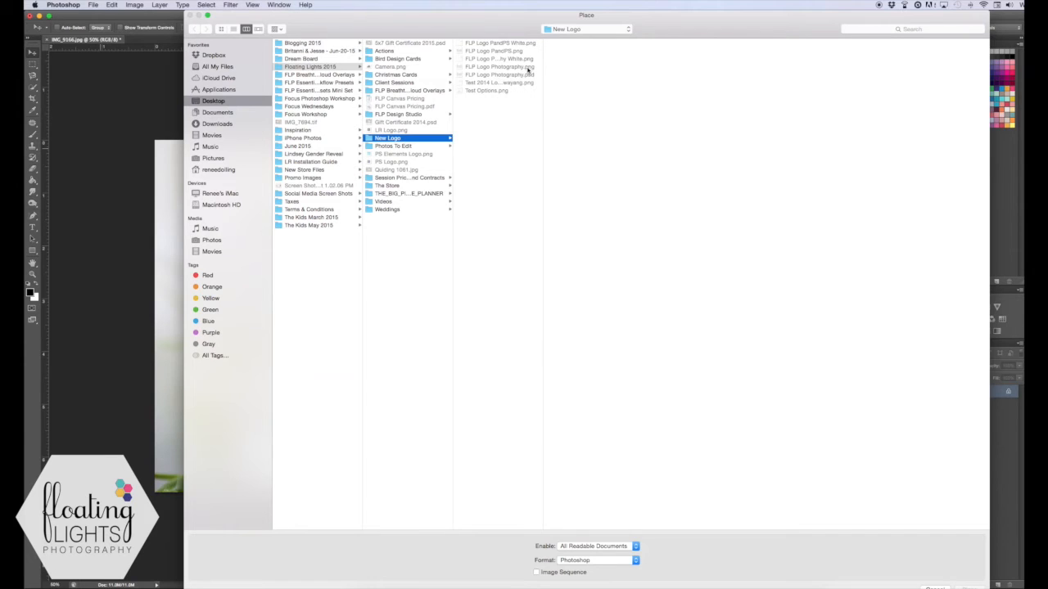
Place FLP Logo Photography White, shrink it left of the rings, and select its layer
left_click(499, 58)
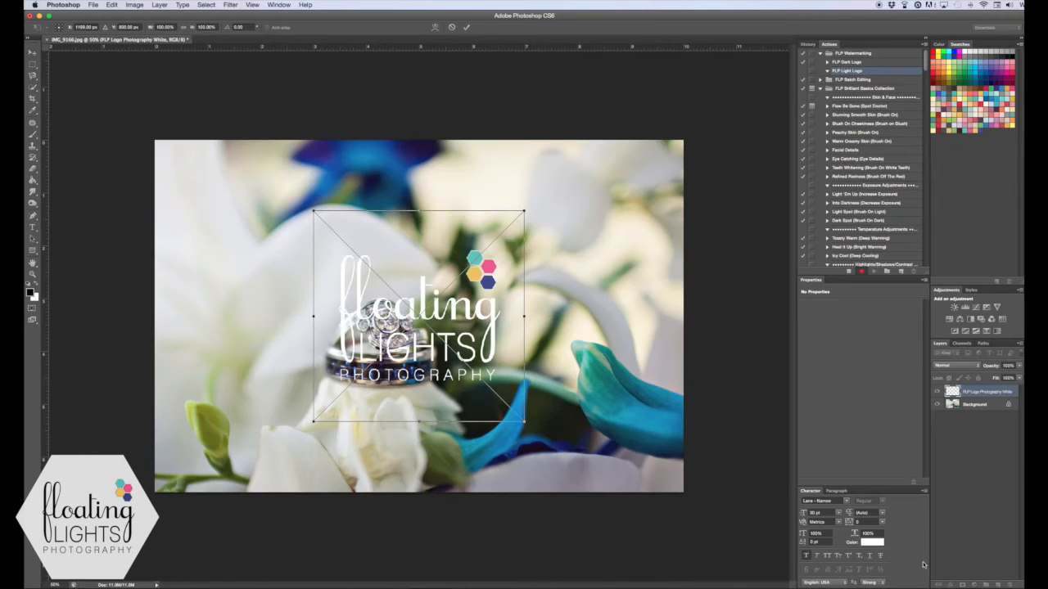
left_click_drag(420, 317, 300, 321)
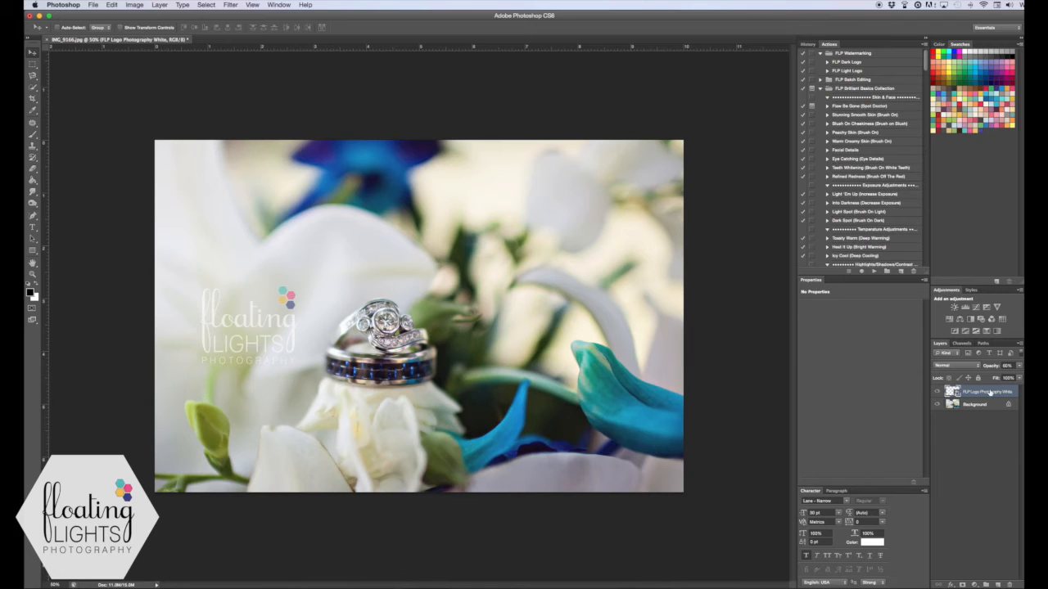
left_click(937, 391)
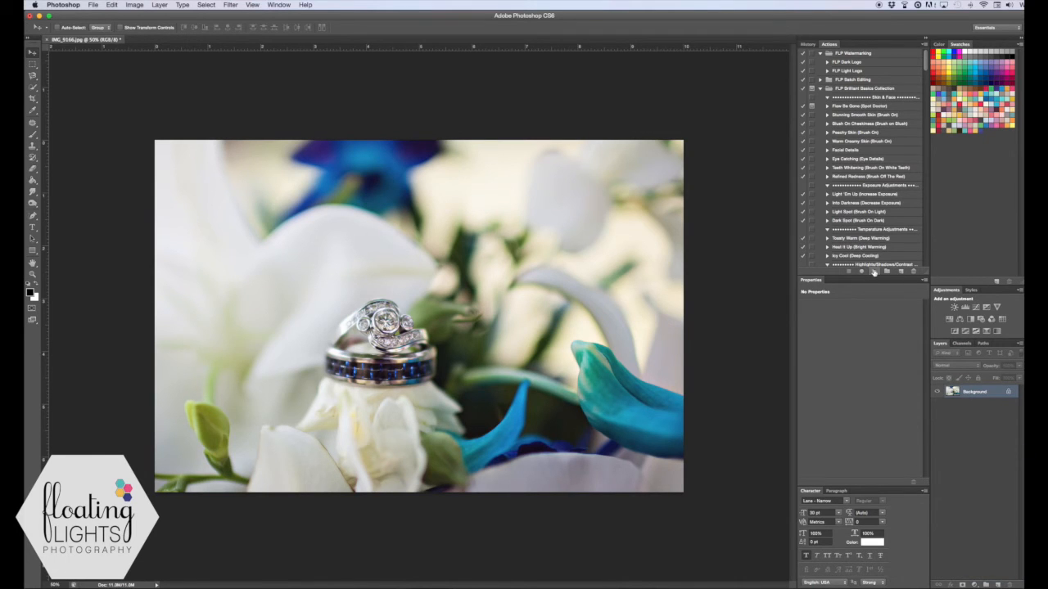
Play FLP Light Logo, then drag the white logo below, over, and right of the rings
left_click(847, 71)
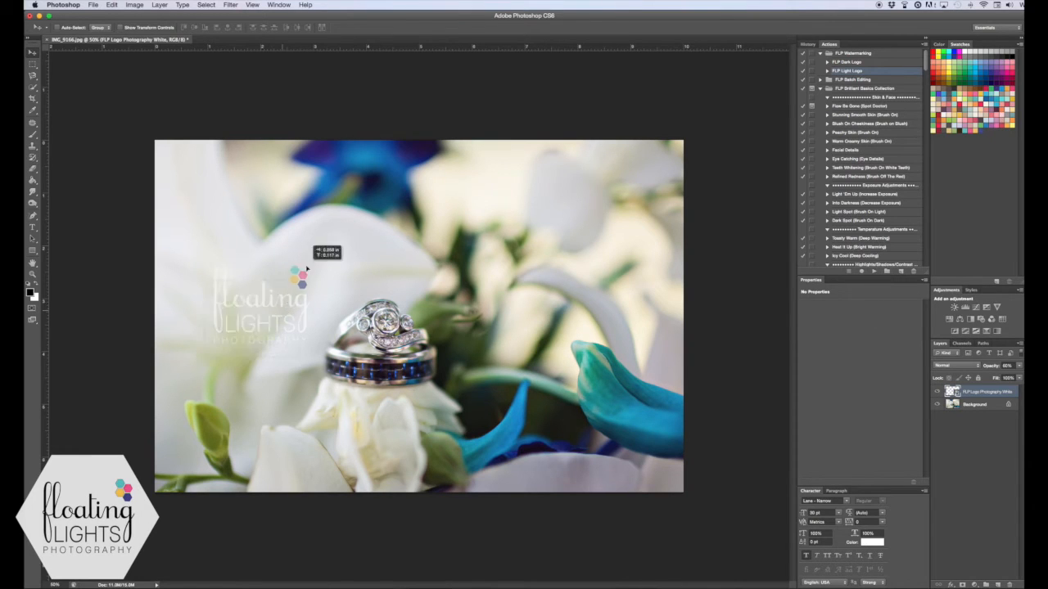
left_click_drag(261, 315, 500, 421)
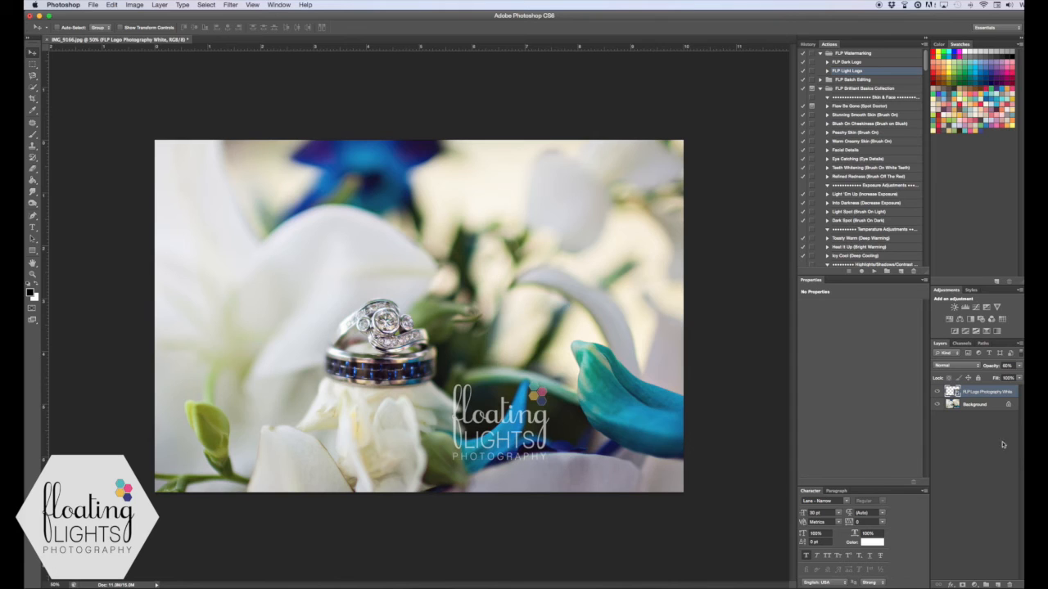
left_click_drag(499, 421, 409, 315)
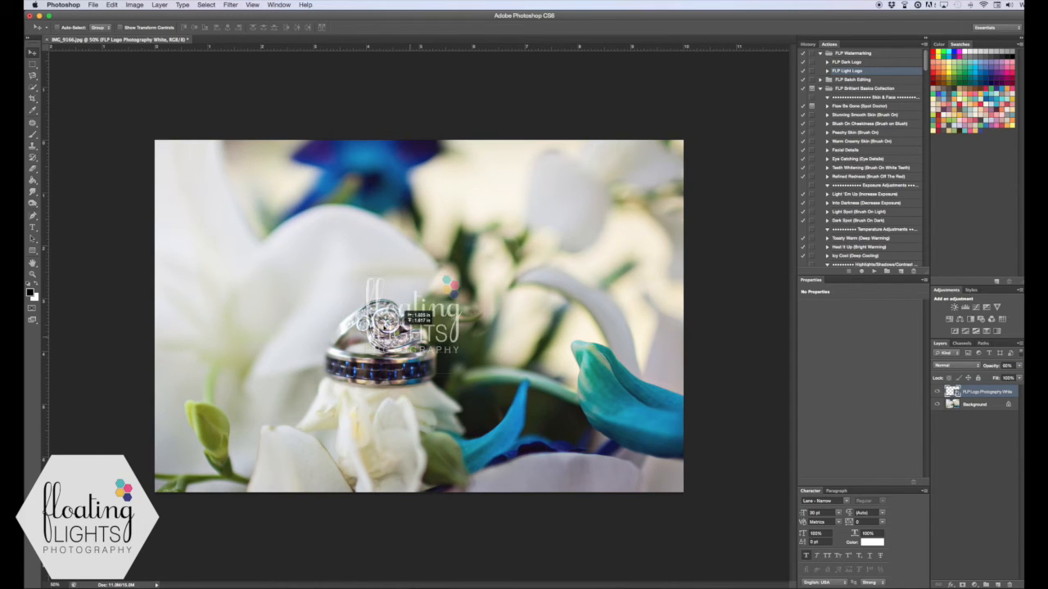
left_click_drag(413, 315, 585, 246)
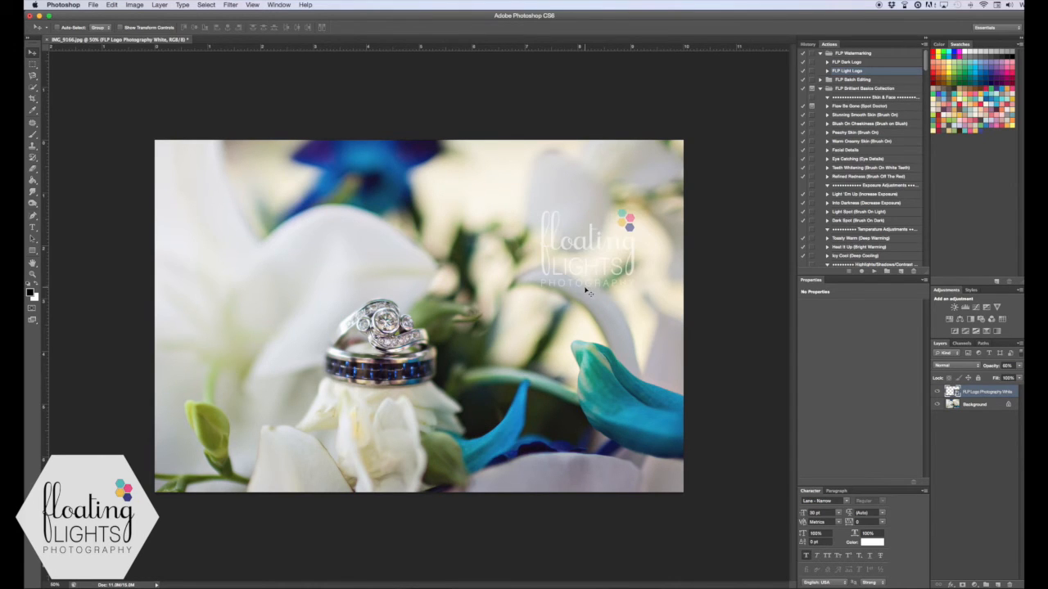
left_click_drag(587, 253, 243, 262)
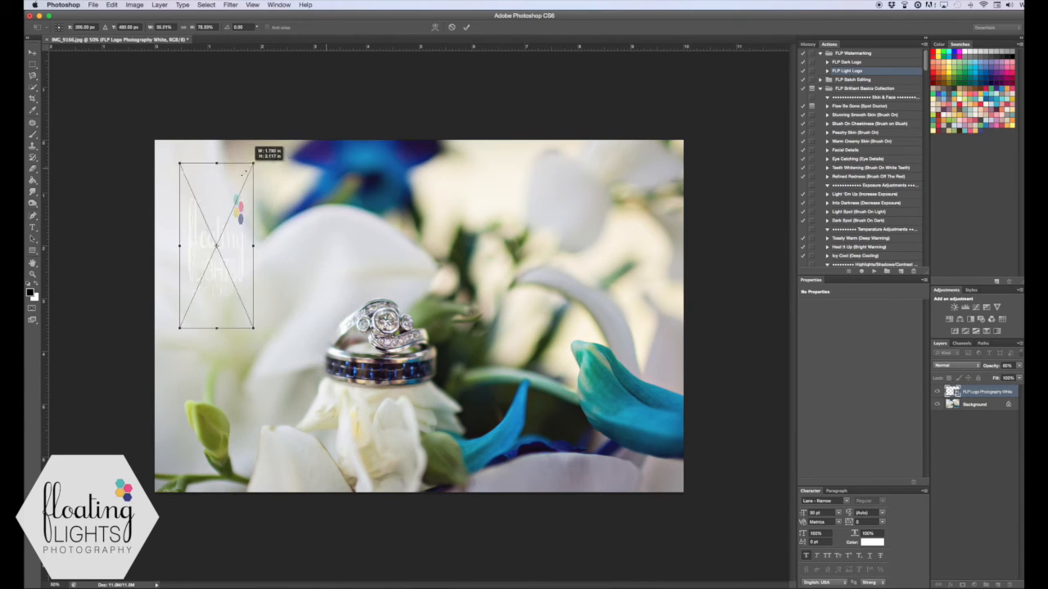
Drag the transform handles to reshape and scale the white logo in the upper left
left_click_drag(254, 327, 311, 327)
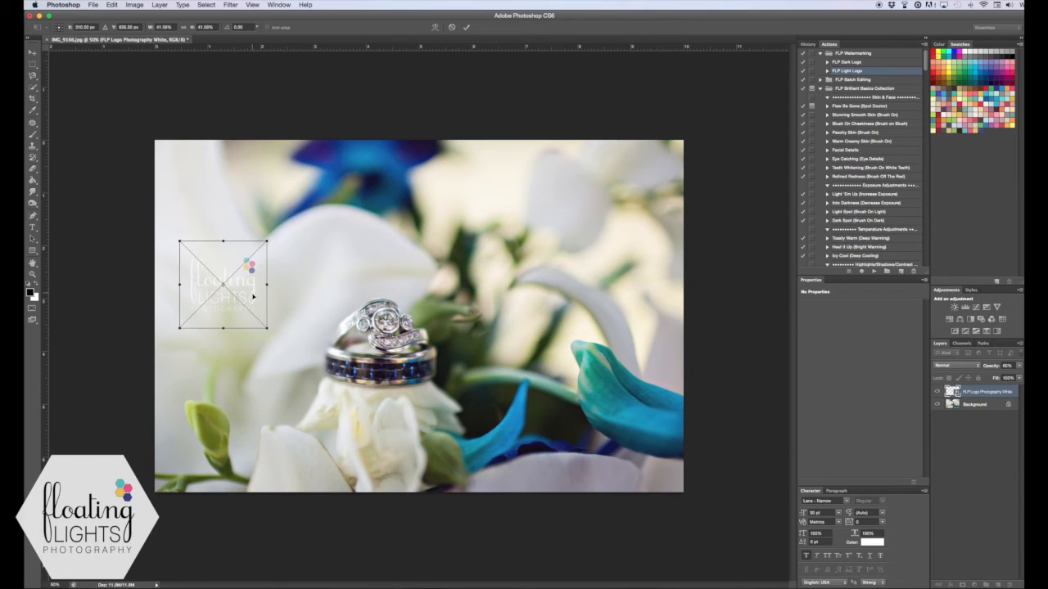
left_click_drag(223, 284, 264, 337)
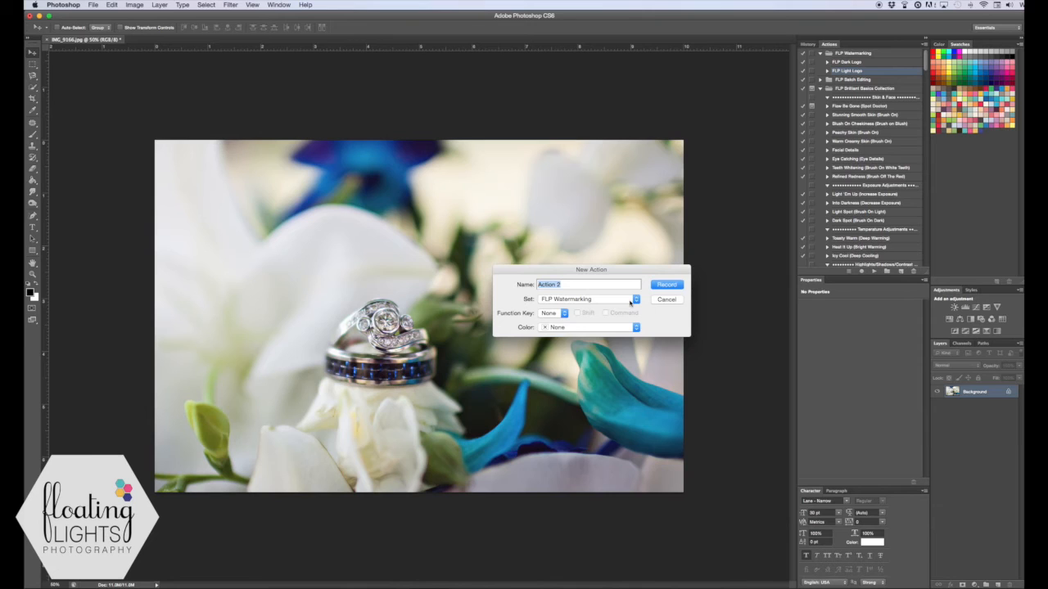
Name the new action 'FLP Dark Text' and start recording it
type("FLP Dark Text")
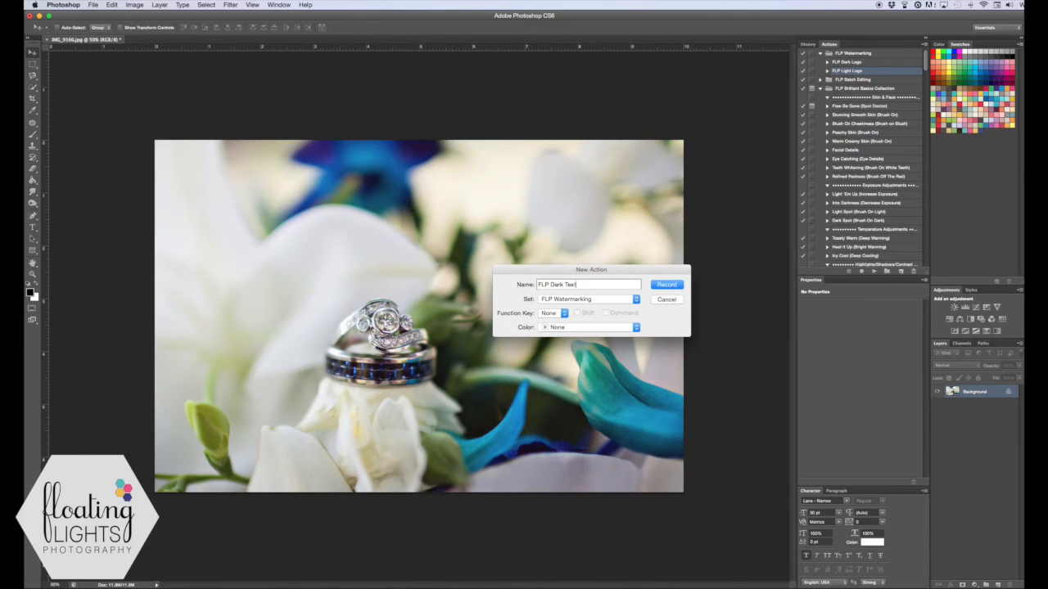
left_click(666, 284)
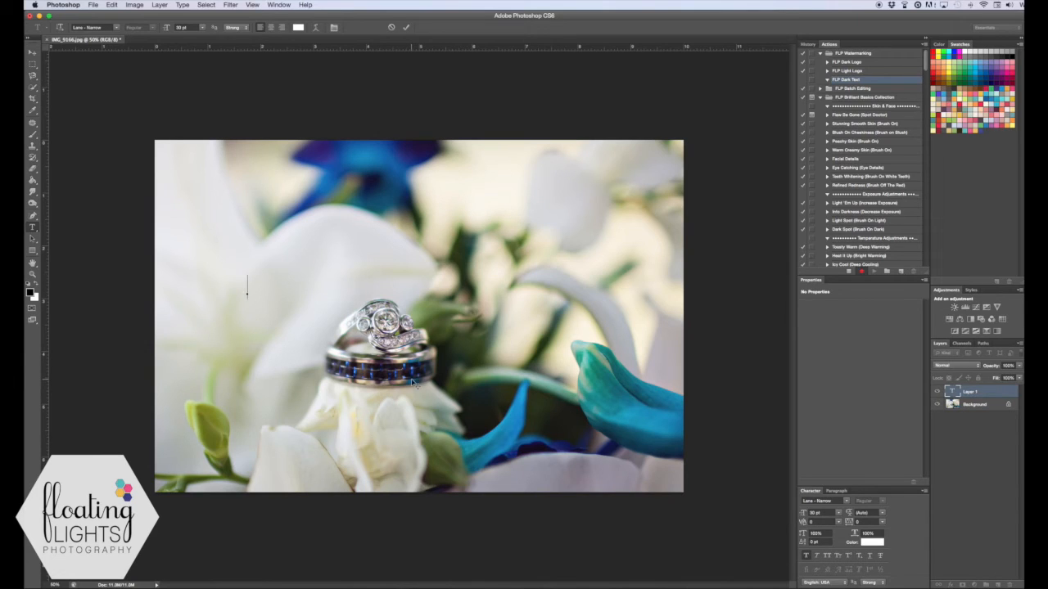
Type FLOATINGLIGHTSPHOTO.COM on the photo above the rings and commit the text
type("FLO")
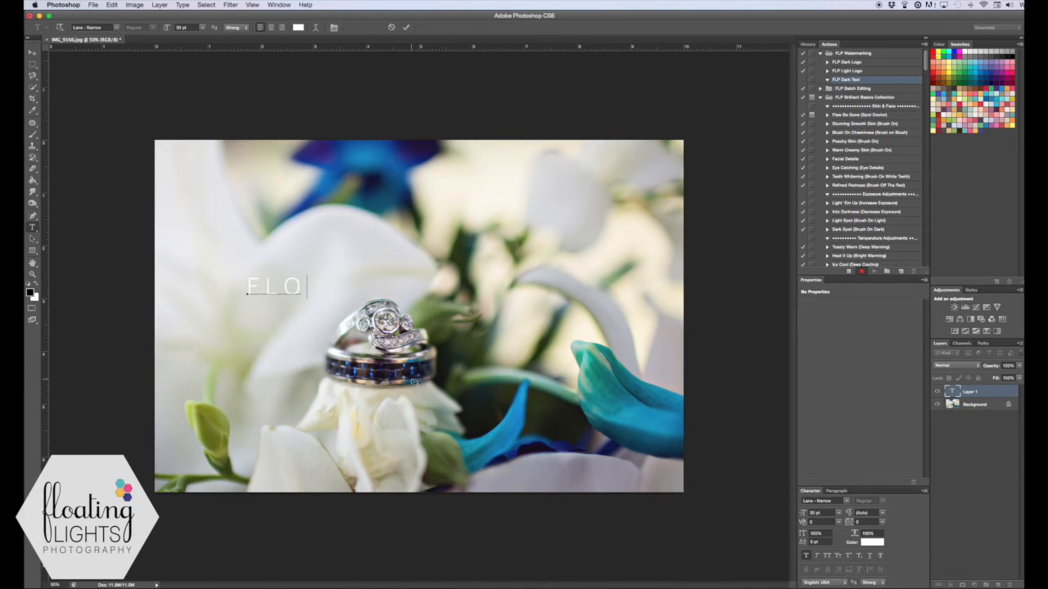
type("ATI")
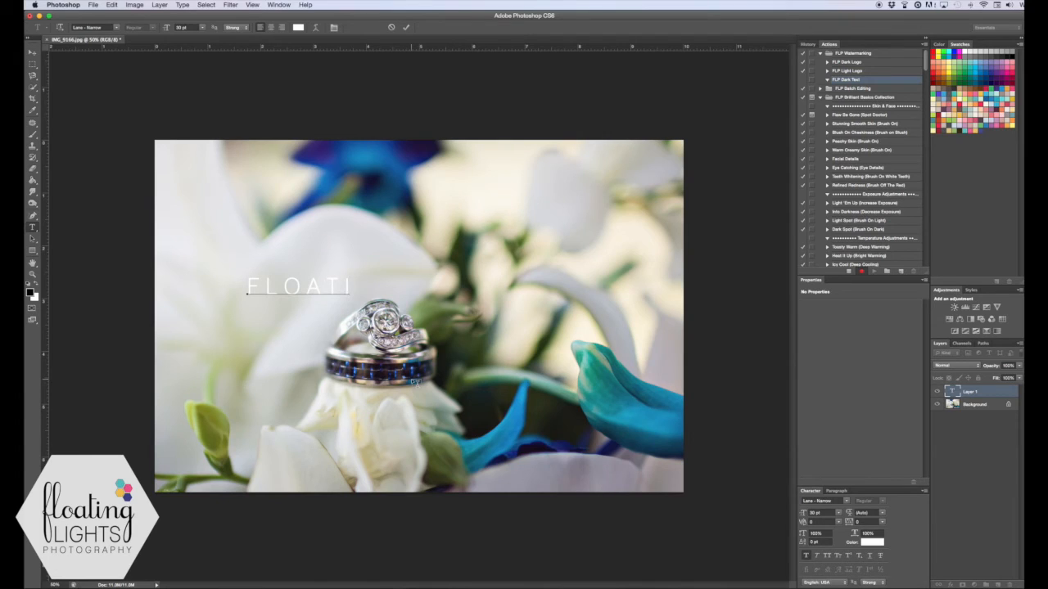
type("NG")
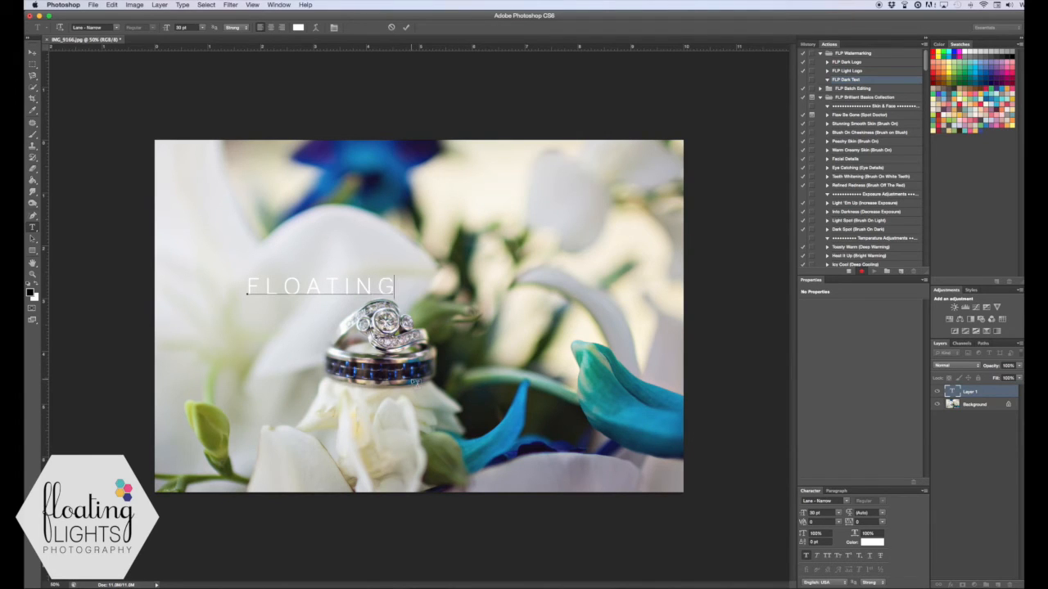
type("LI")
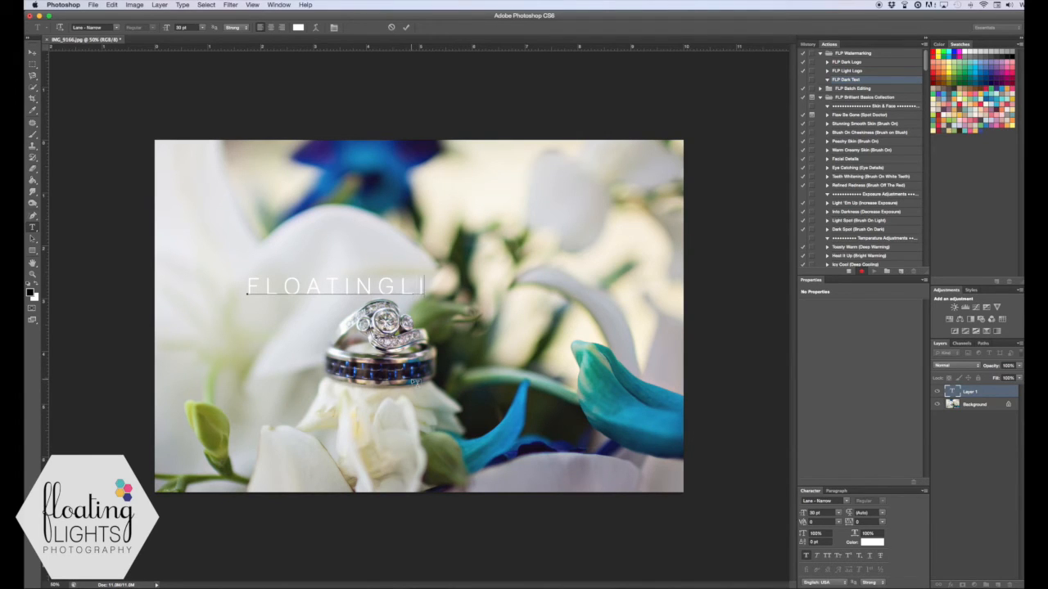
type("GHTSPHOTO.COM")
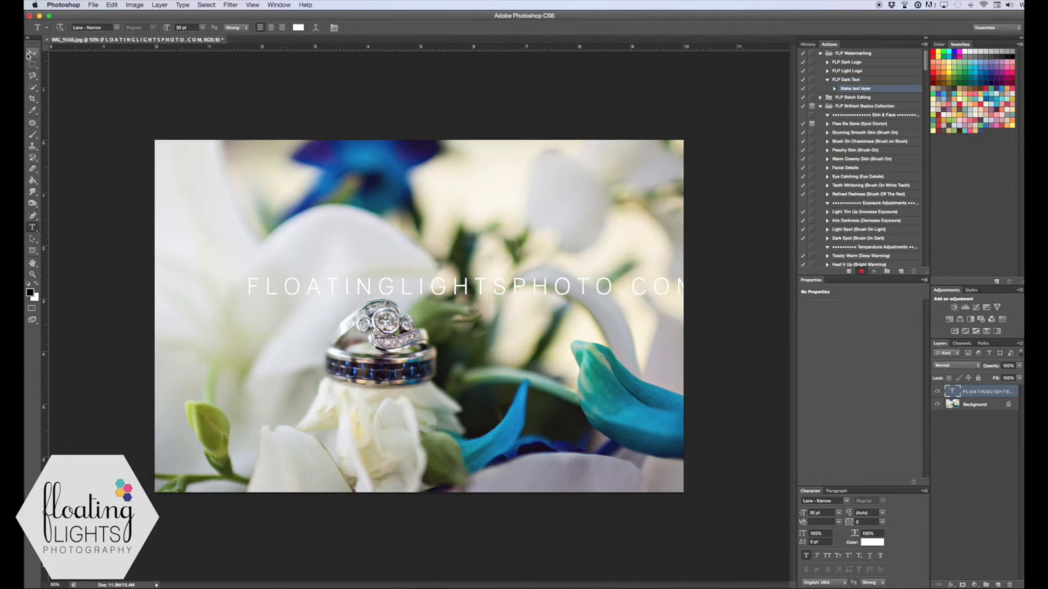
left_click(32, 51)
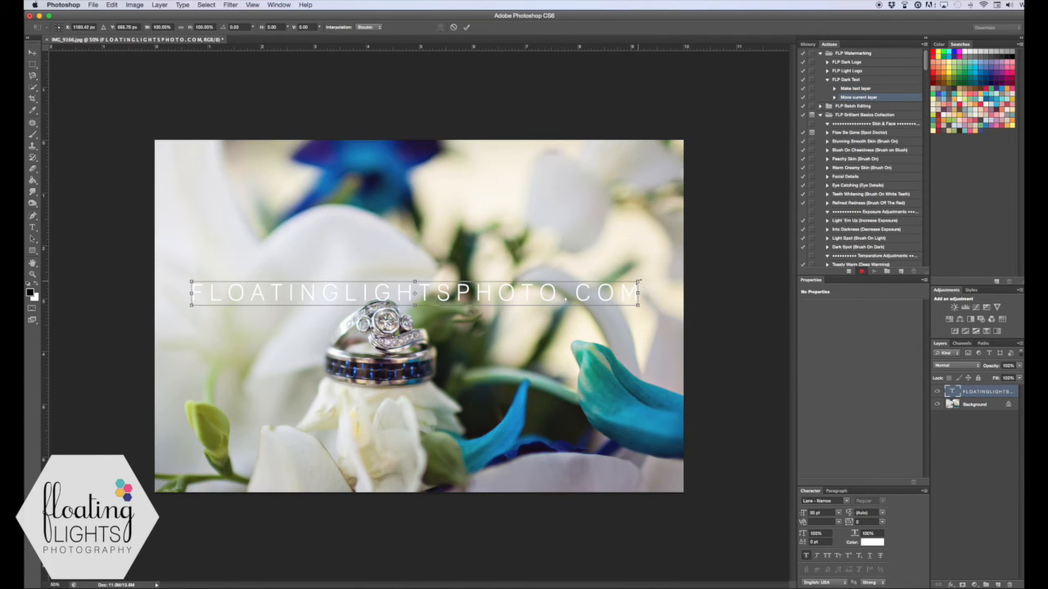
Scale the web address text to about half and drag it right beneath the rings
left_click_drag(638, 292, 589, 295)
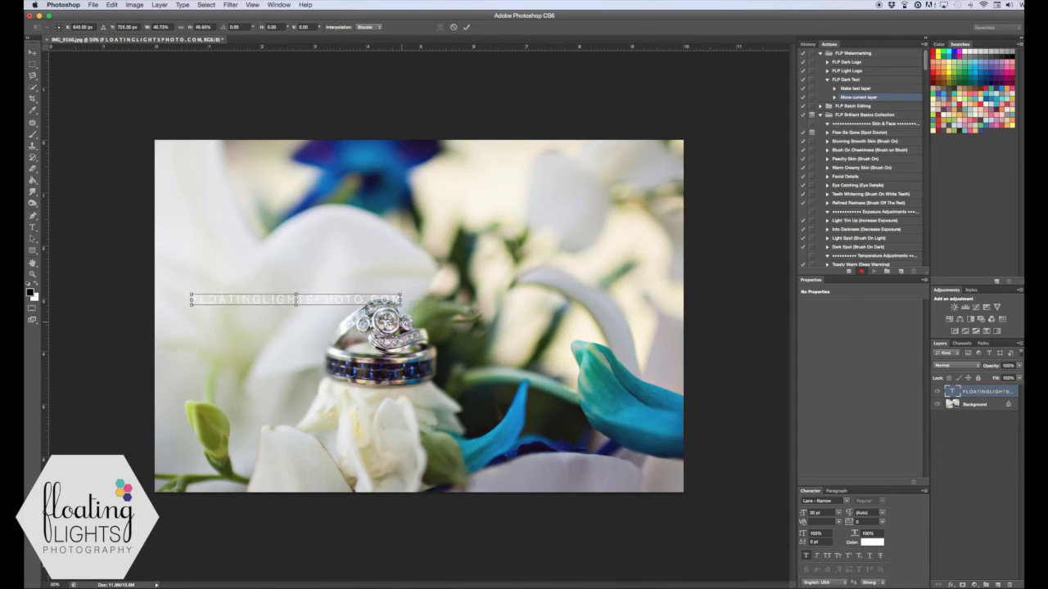
left_click_drag(294, 299, 390, 371)
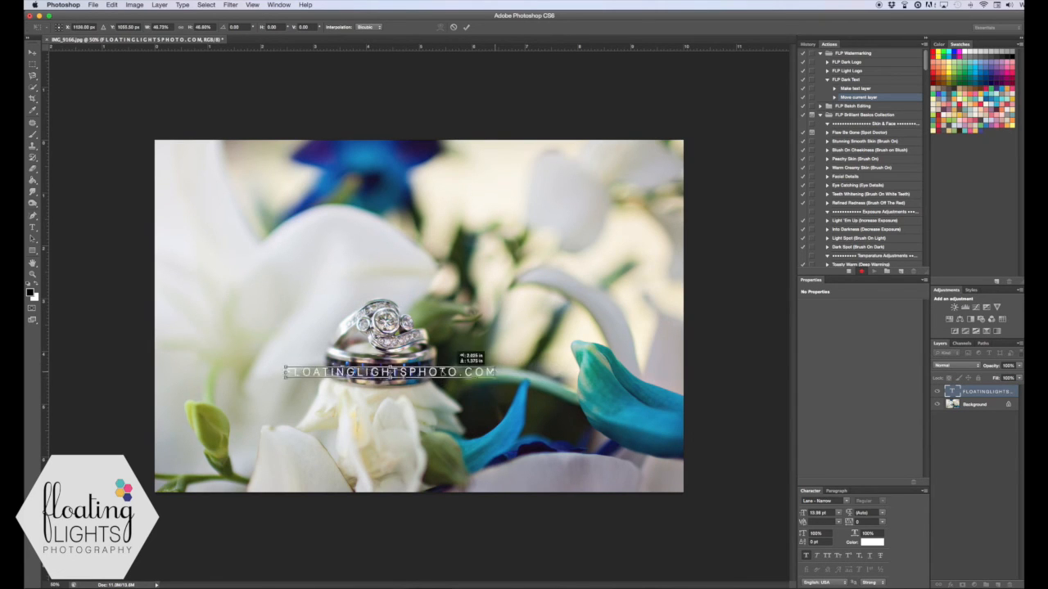
left_click_drag(389, 373, 555, 397)
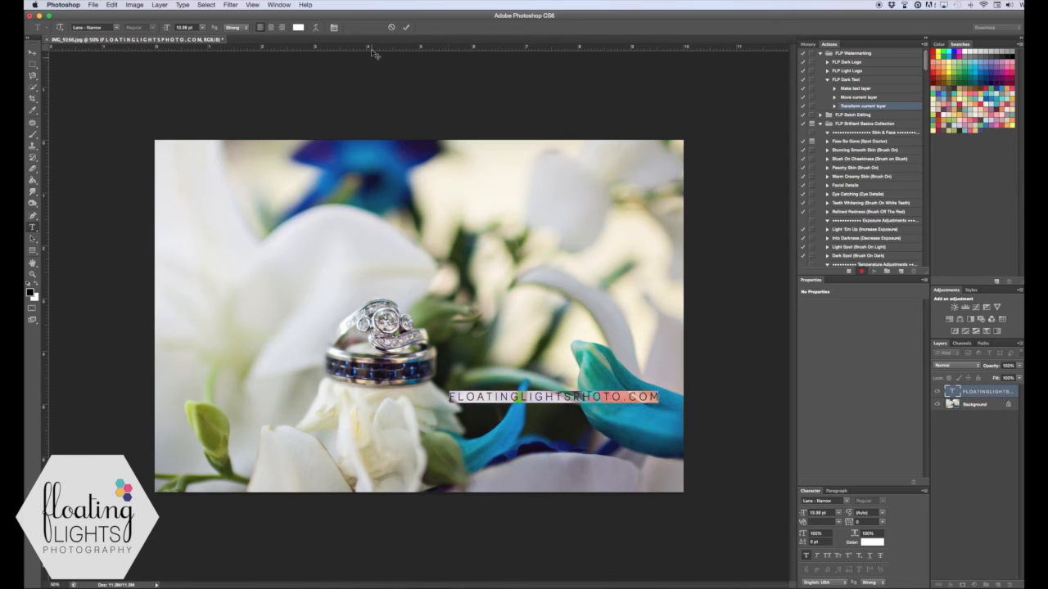
Make FLOATINGLIGHTSPHOTO.COM text black at 60% opacity and drag it beneath the rings
left_click(872, 542)
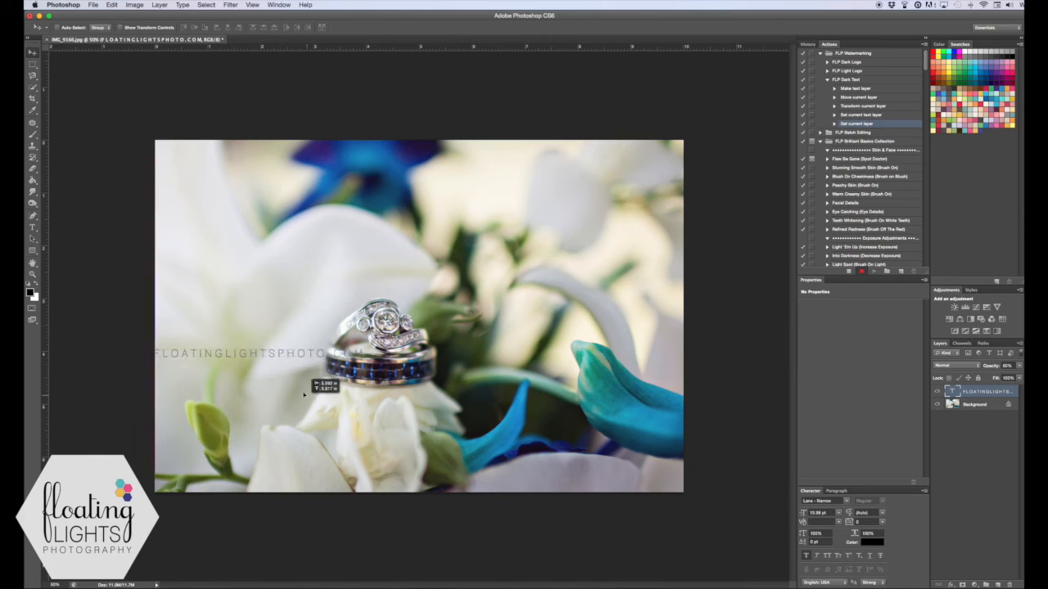
left_click_drag(315, 385, 340, 416)
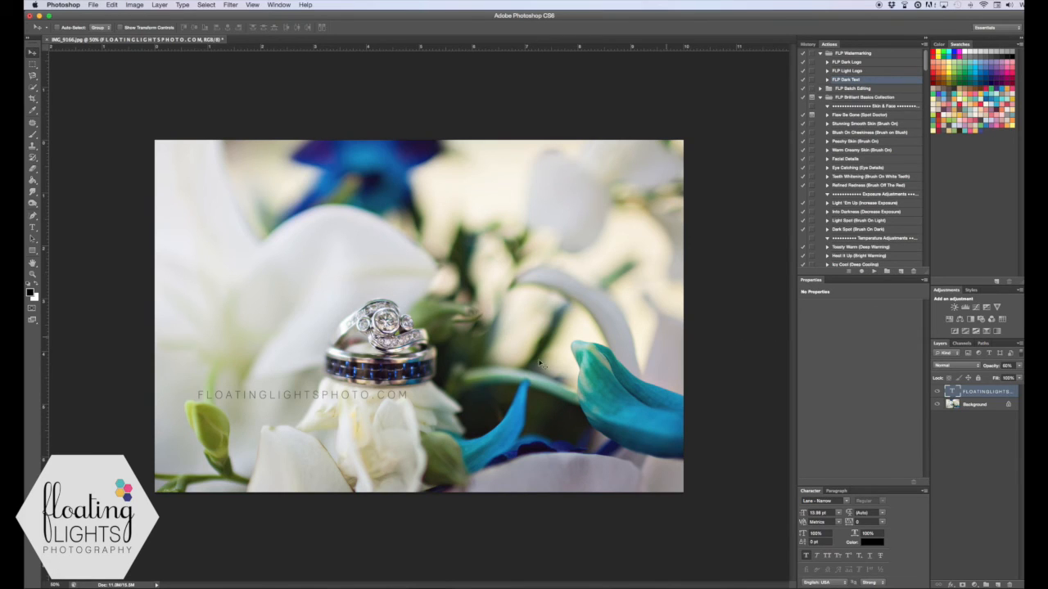
mouse_move(169, 361)
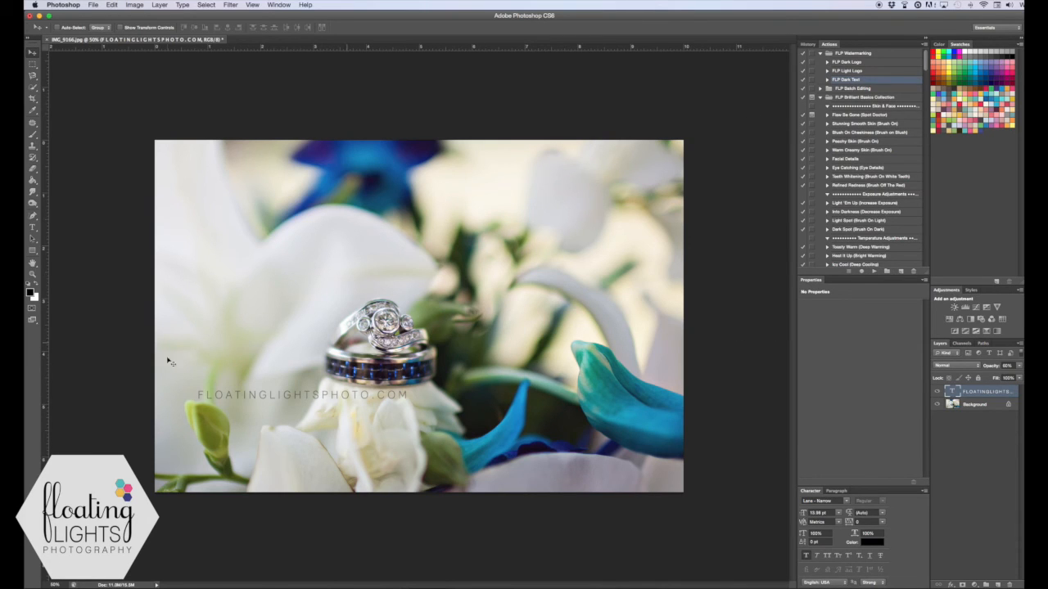
mouse_move(360, 403)
type("FLP White Text")
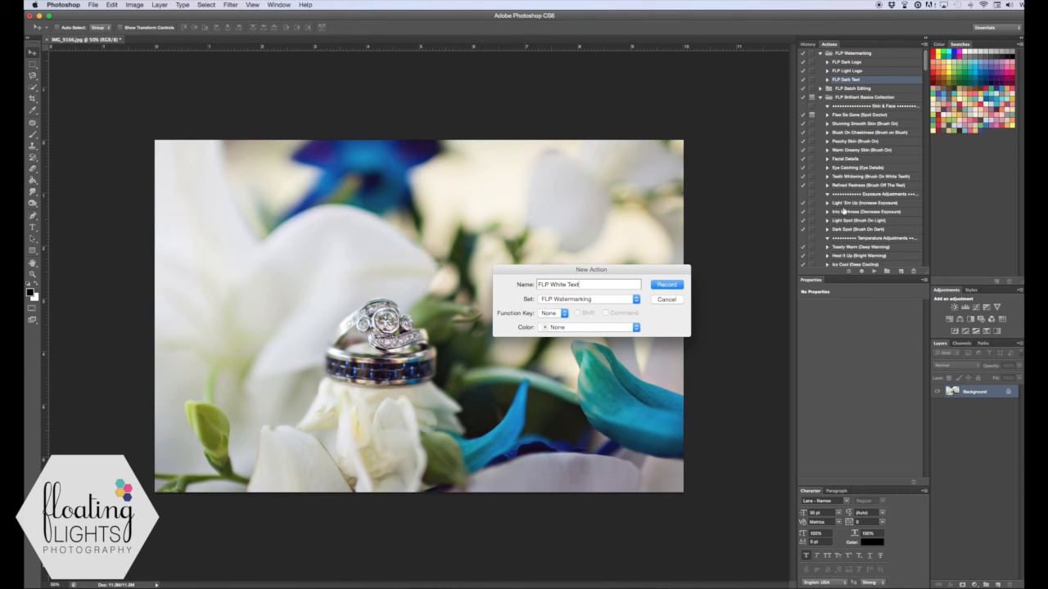
Record the FLP White Text action and type FLOATINGLIGHTS on the canvas above the rings
left_click(666, 284)
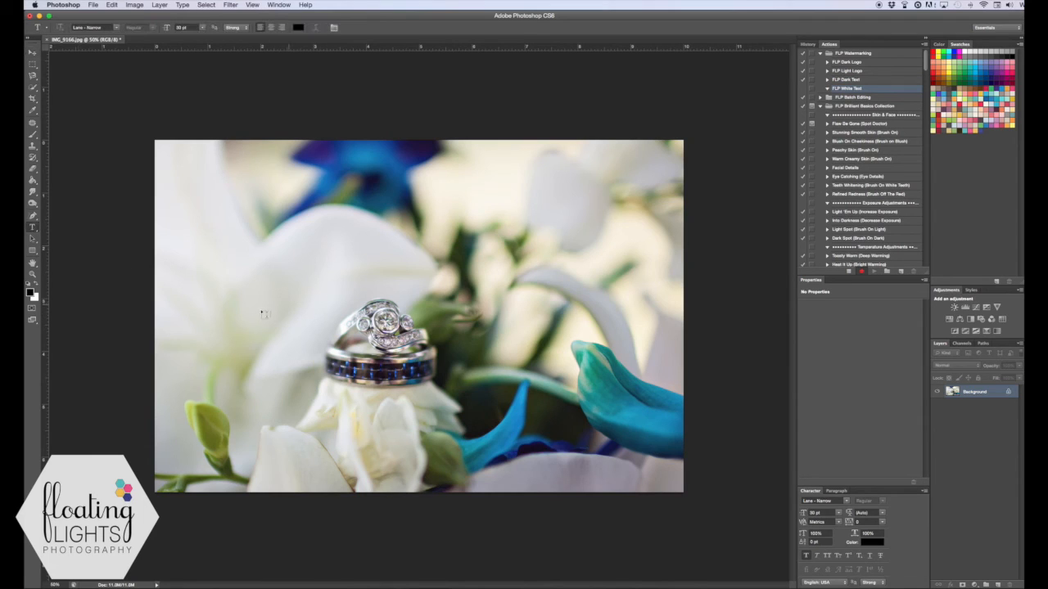
type("FLOATINGLIGHTSPHOTO.COM")
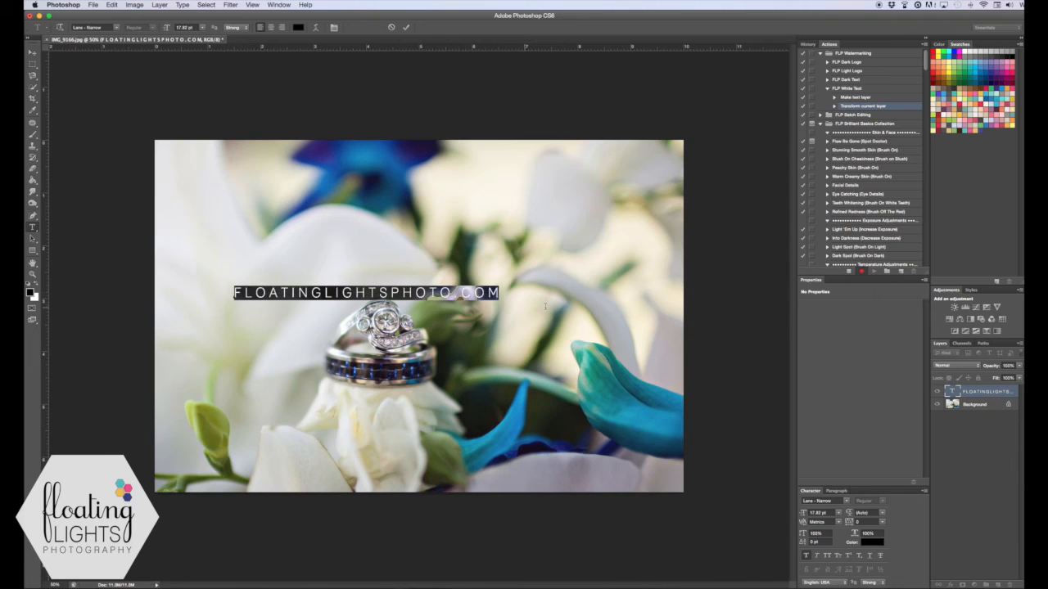
Change the web address text colour to near-white in the Color Picker
left_click(872, 541)
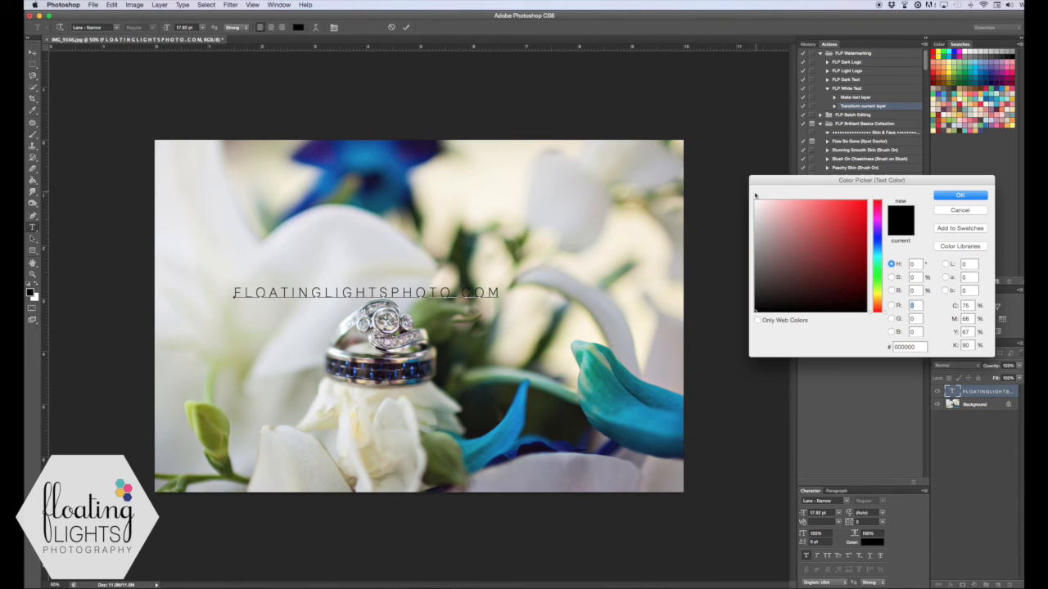
left_click(756, 202)
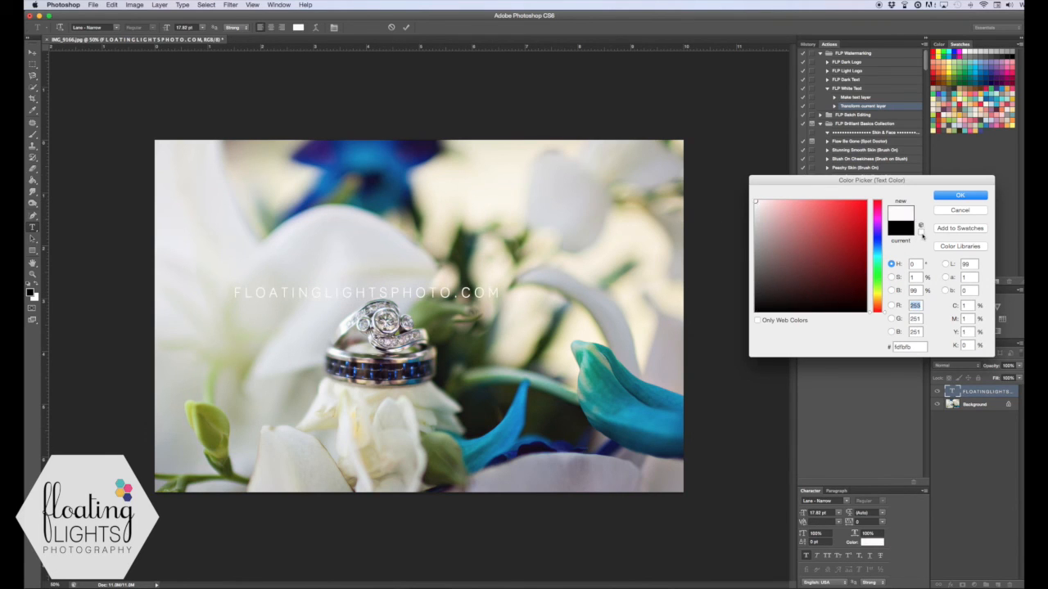
left_click(959, 195)
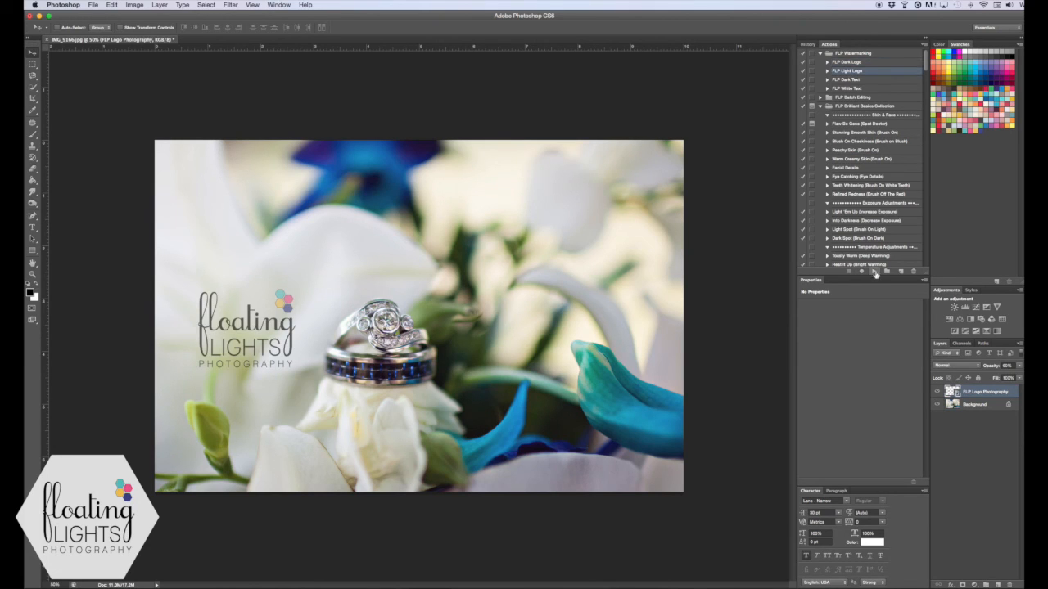
Play the FLP Light Logo action to add a white logo over the dark one
left_click(846, 70)
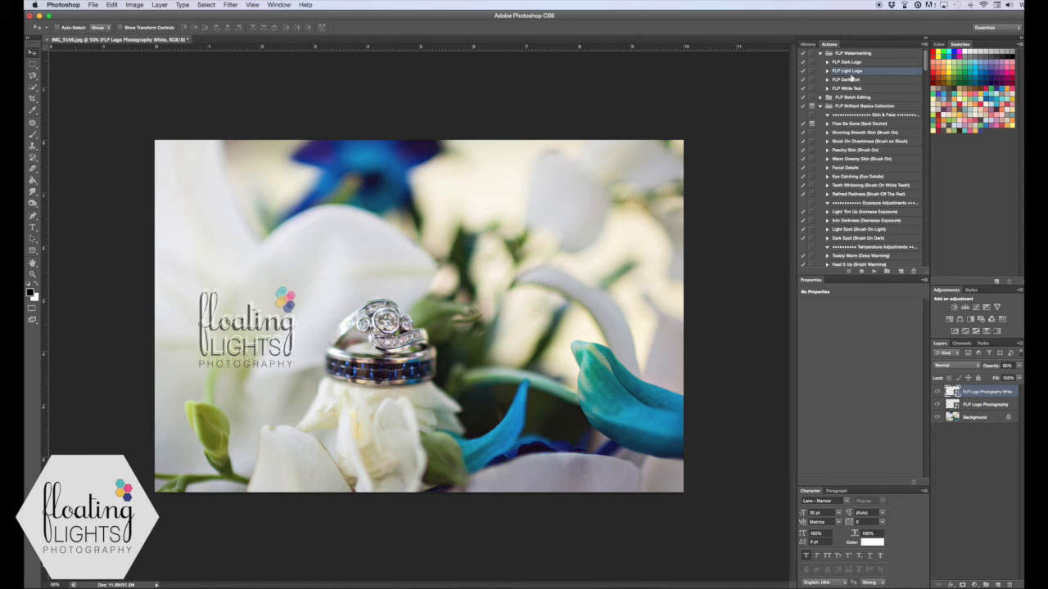